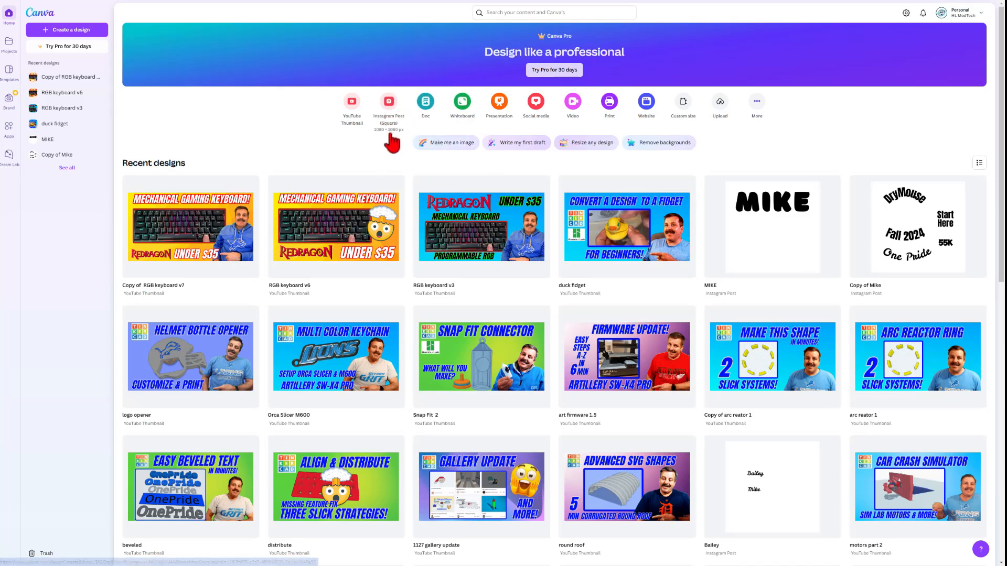
Step: Open the MIKE design from Recent designs in the Canva editor
left_click(771, 227)
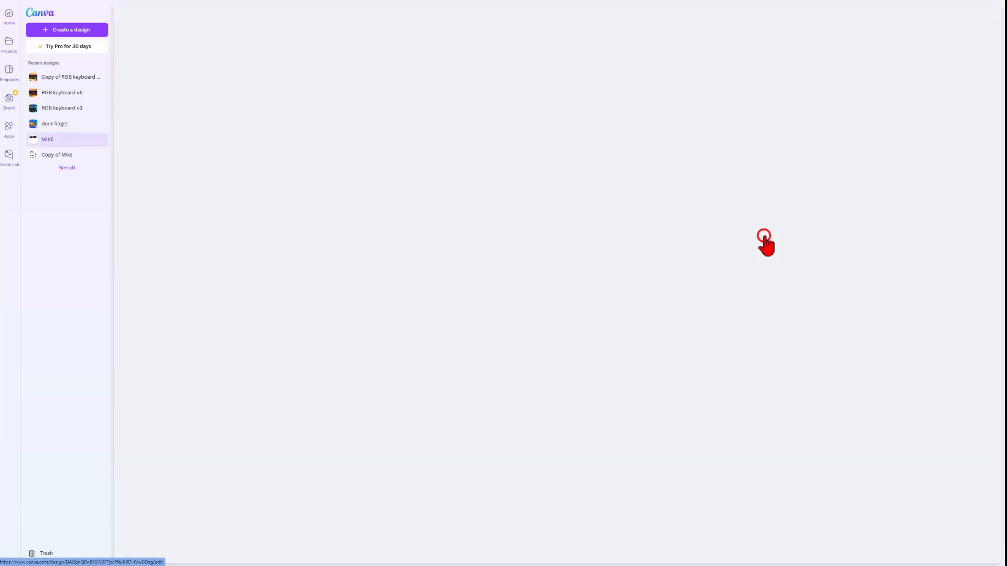
left_click(47, 139)
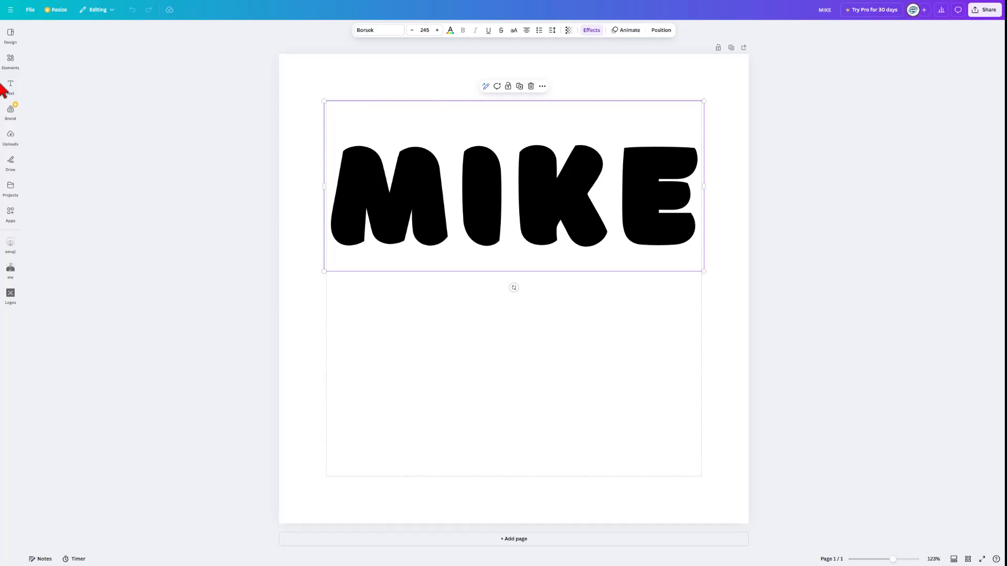
Step: Reduce the MIKE text's letter spacing to 88 so the letters sit closer
left_click(11, 87)
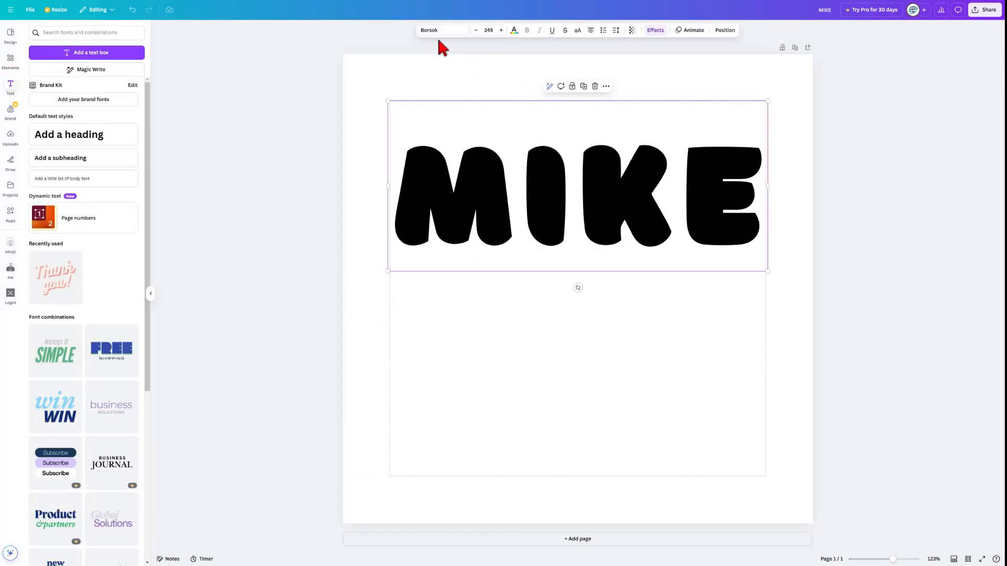
left_click(441, 29)
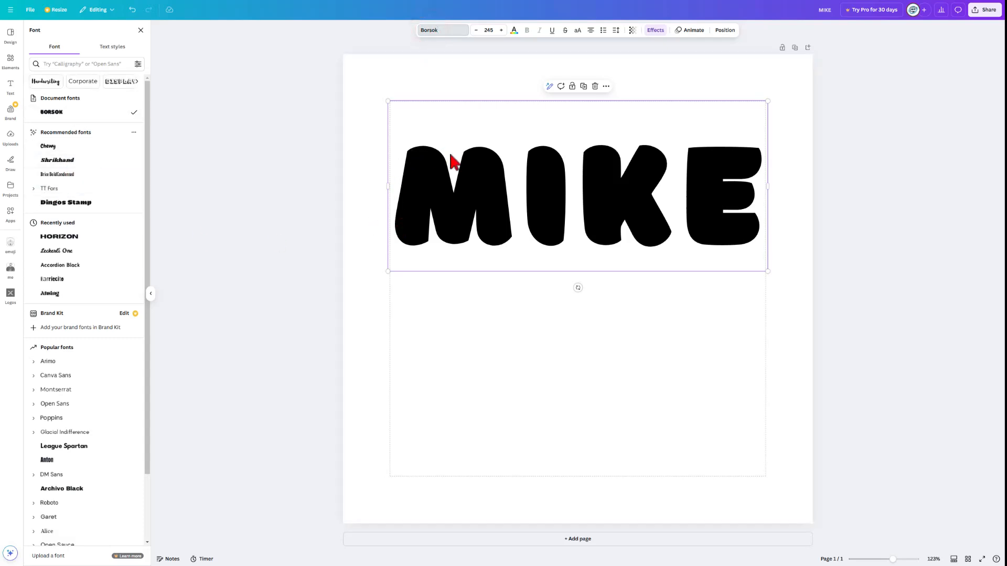
mouse_move(567, 165)
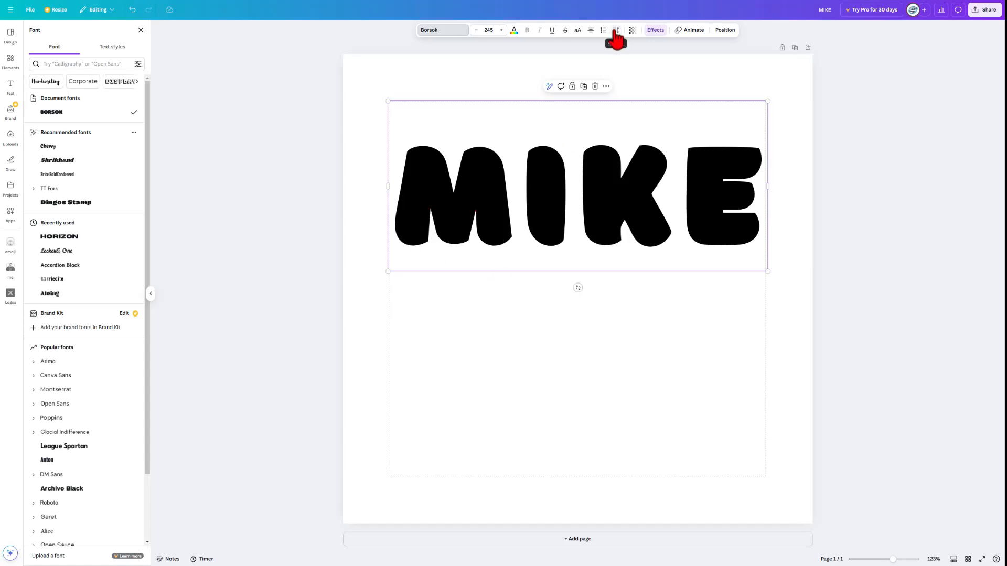
left_click(615, 31)
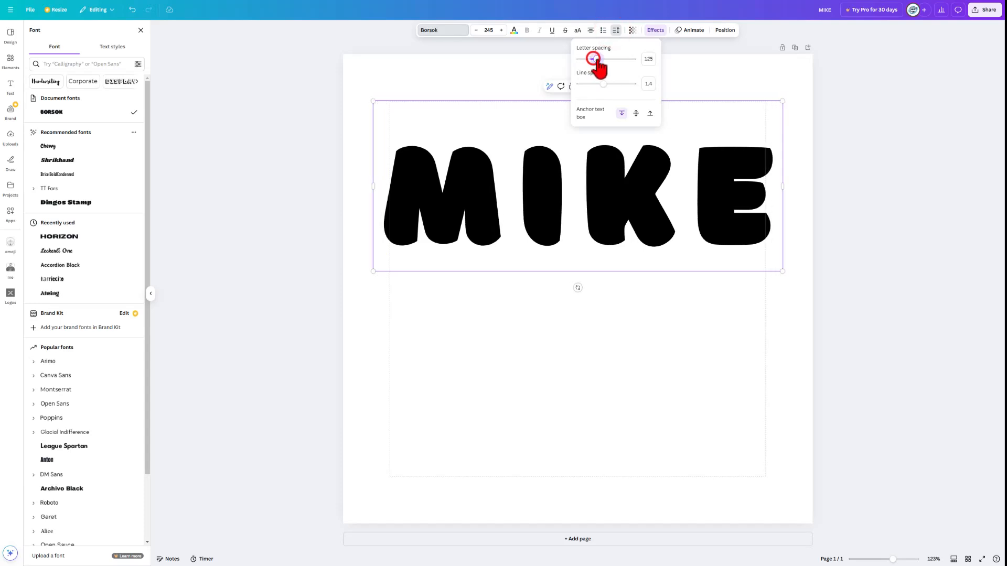
left_click_drag(592, 59, 593, 59)
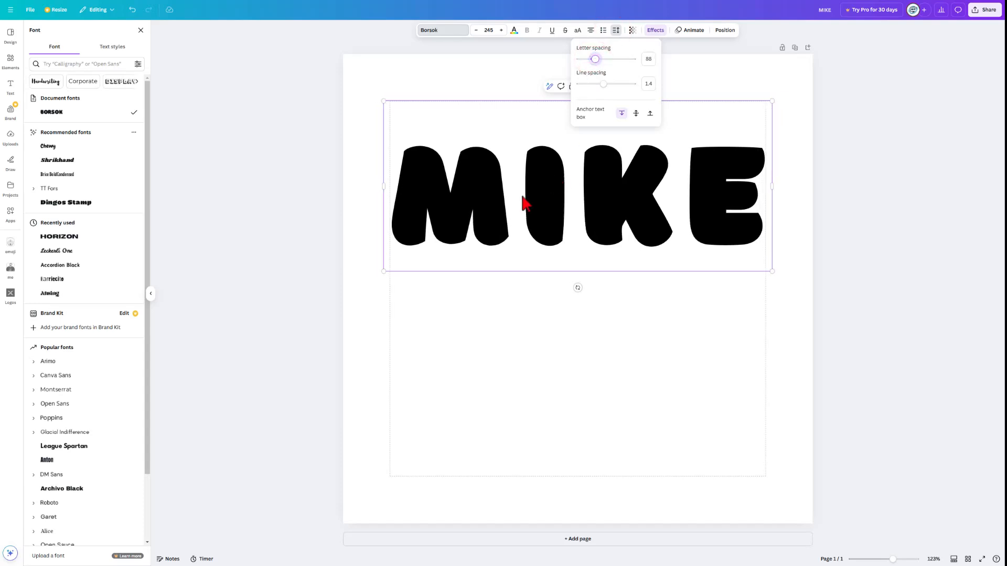
mouse_move(514, 196)
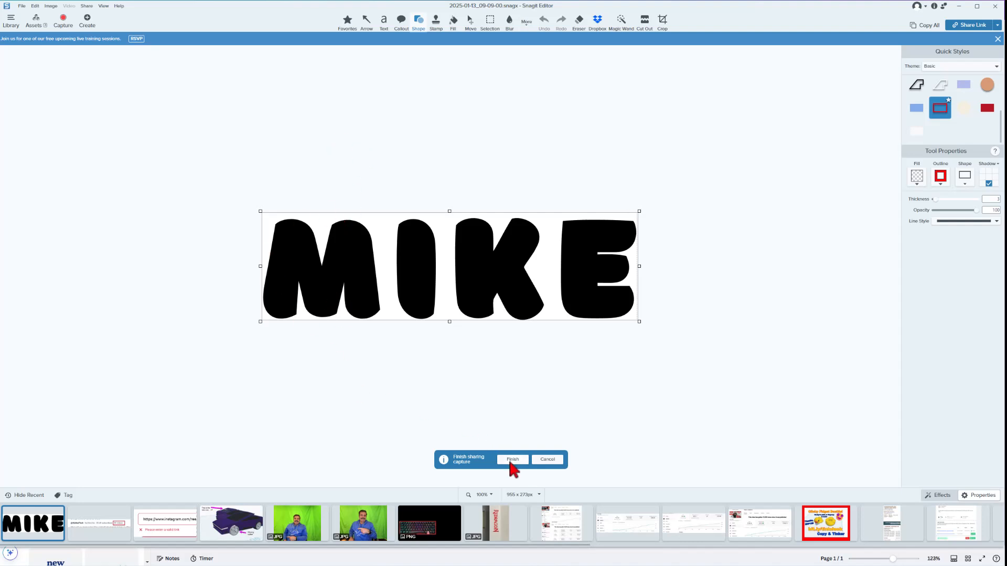
Step: Finish sharing the Snagit capture of the MIKE lettering
left_click(512, 459)
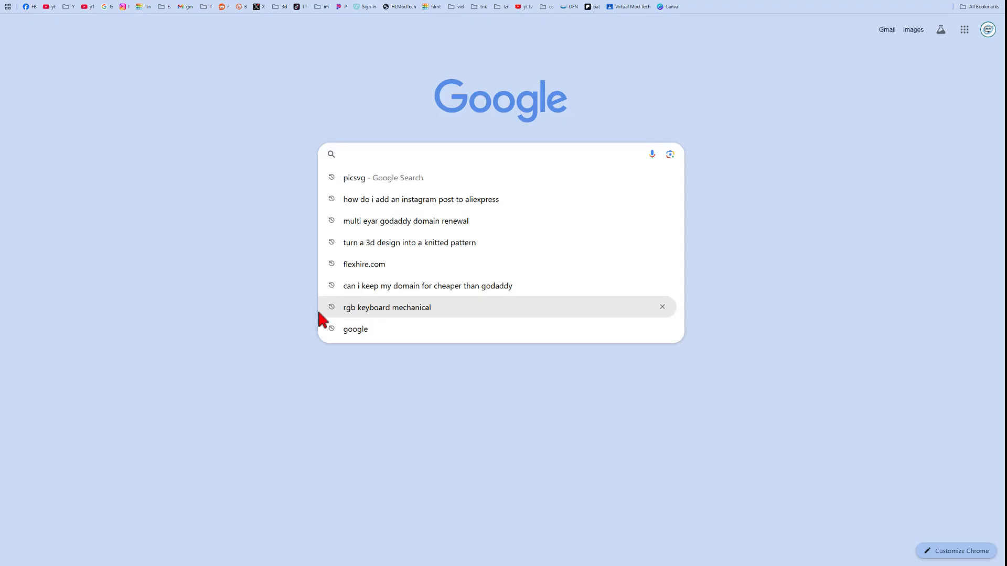
Step: Search Google for picsvg and open the Picsvg converter site
left_click(353, 178)
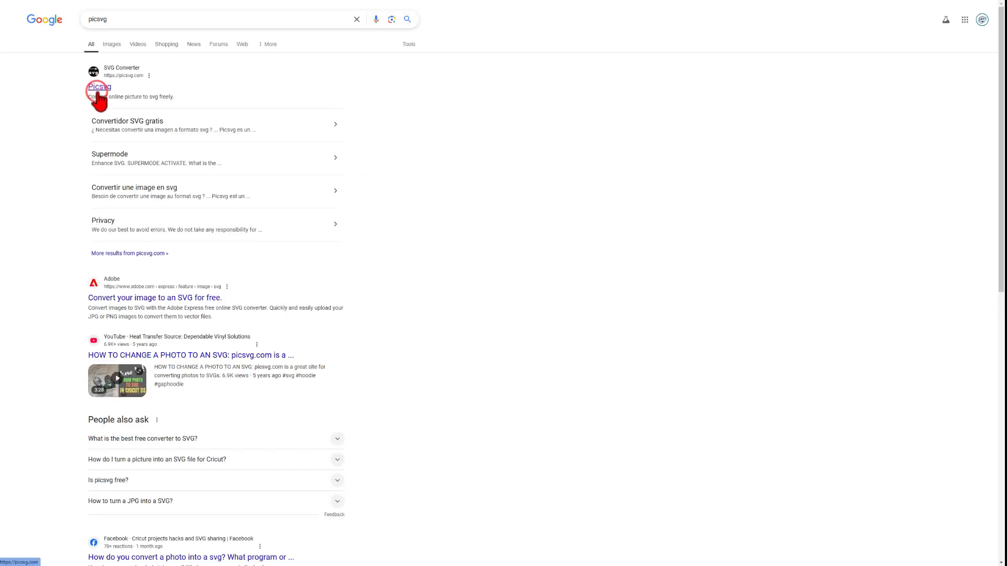
left_click(98, 87)
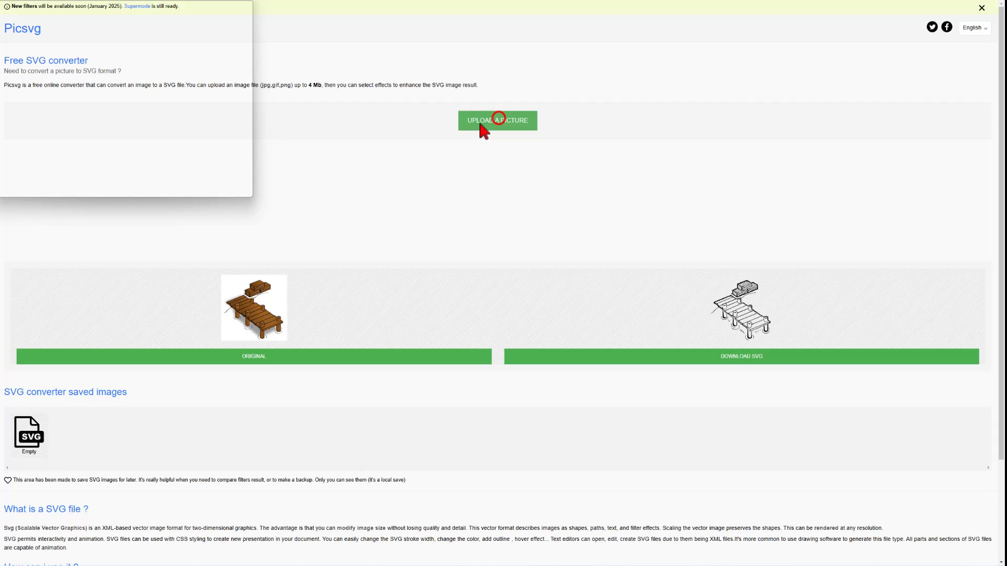
Step: Upload the MIKE screenshot to Picsvg and convert it with the Internal 2 filter
left_click(496, 119)
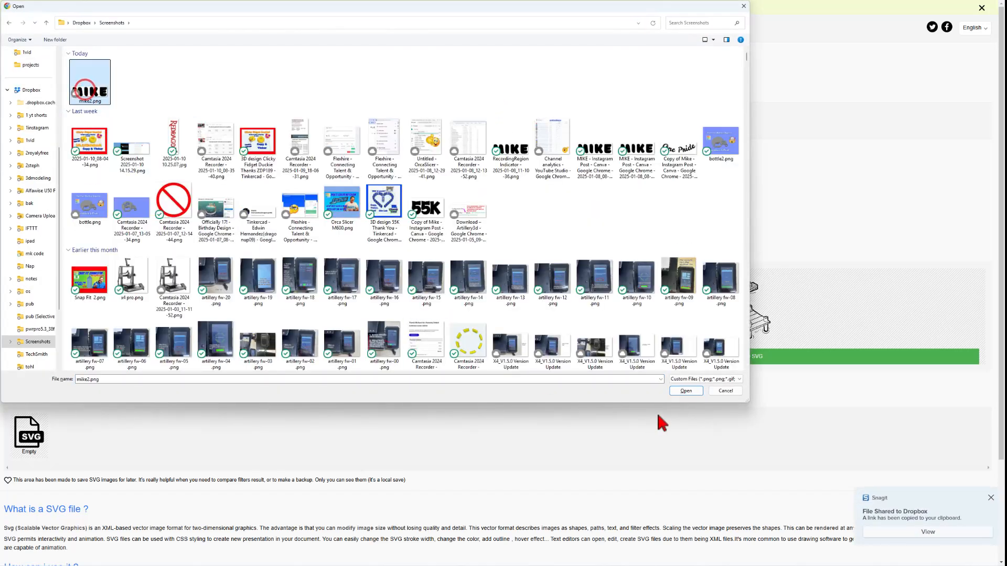
left_click(685, 391)
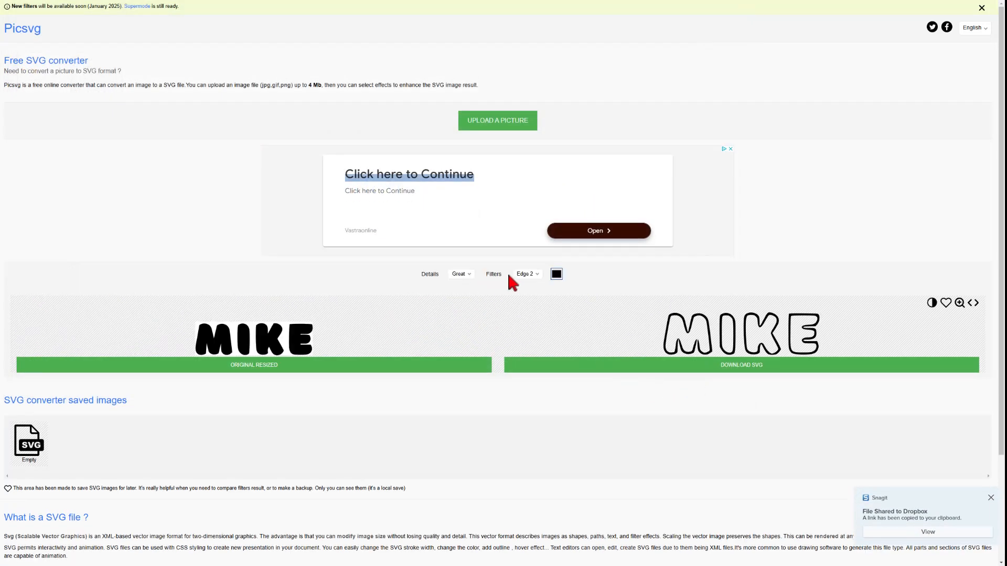
left_click(526, 274)
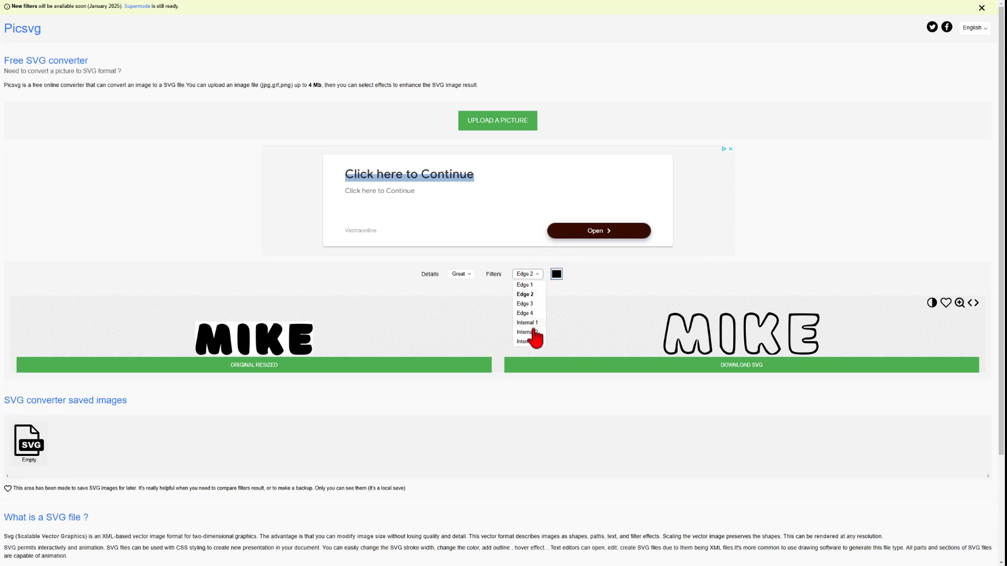
left_click(525, 332)
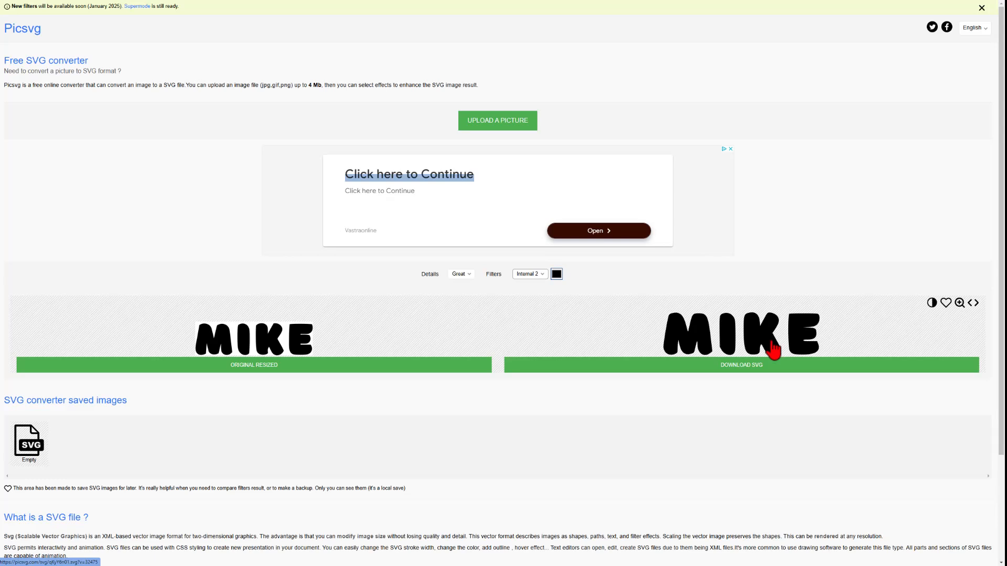
Step: Download the converted SVG and save it to Downloads as mike111.svg
left_click(740, 365)
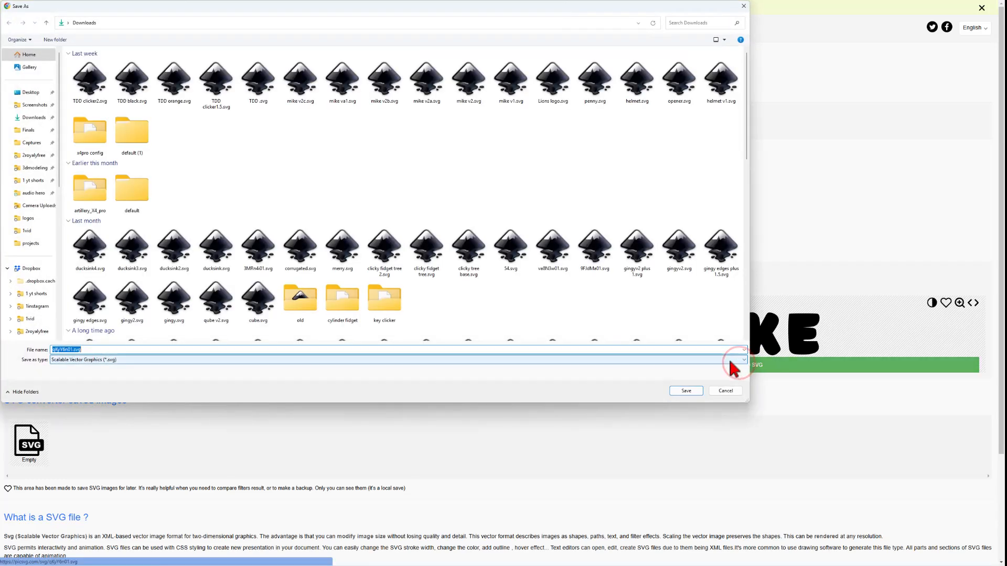
left_click(72, 349)
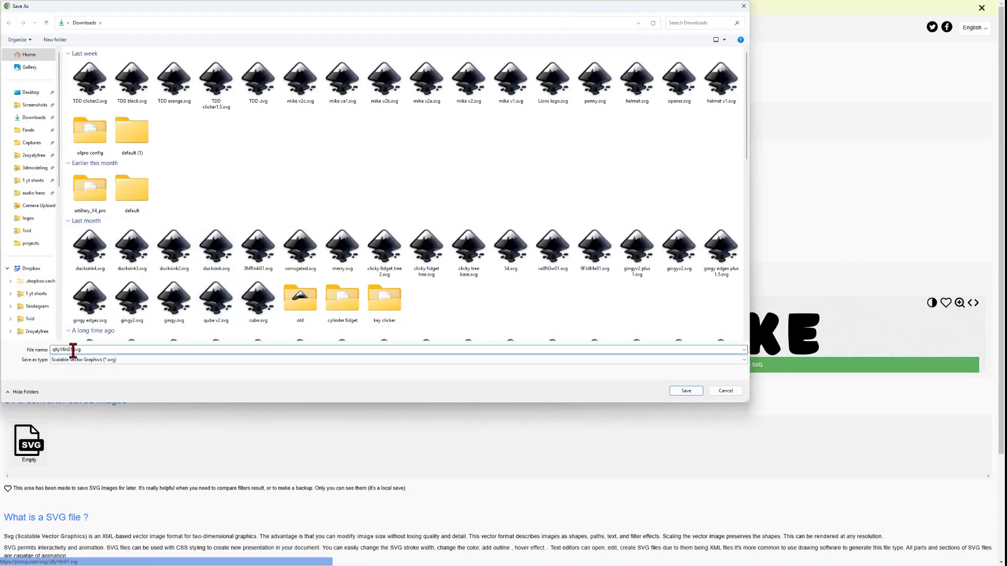
double_click(64, 351)
type("mike11")
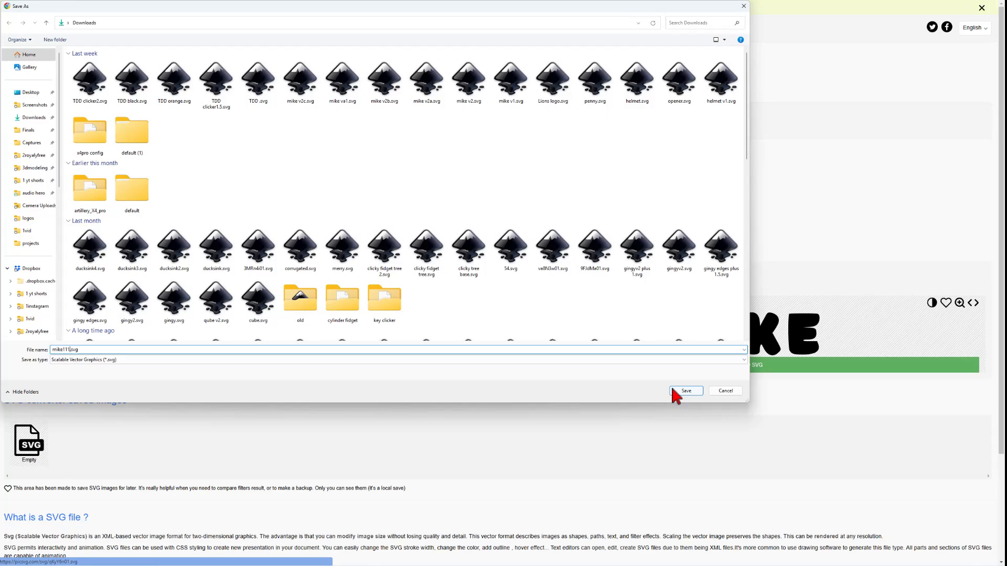
left_click(685, 391)
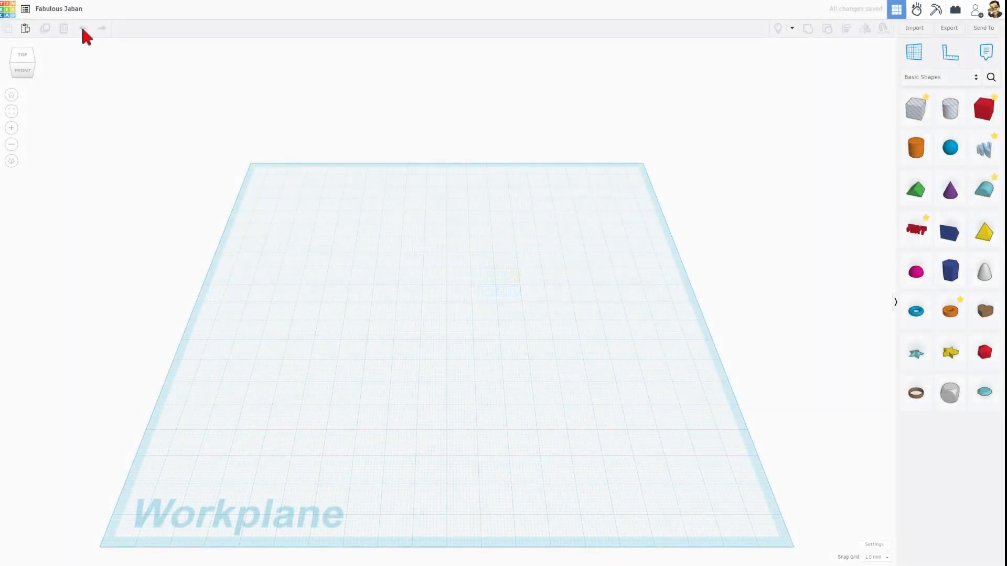
Step: Rename the new Tinkercad design to 'letter puzzle 3'
left_click(58, 9)
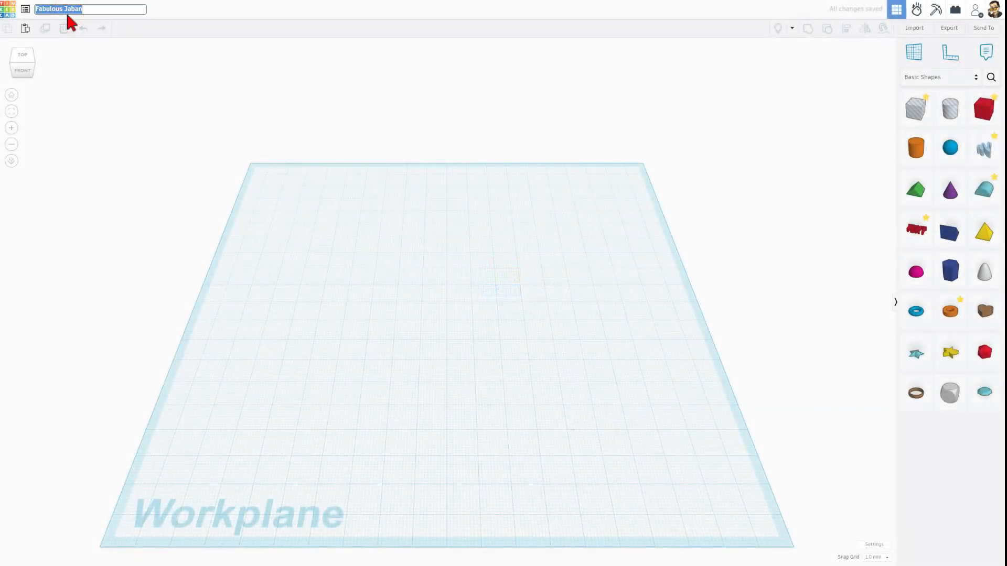
type("letter puzzle 3")
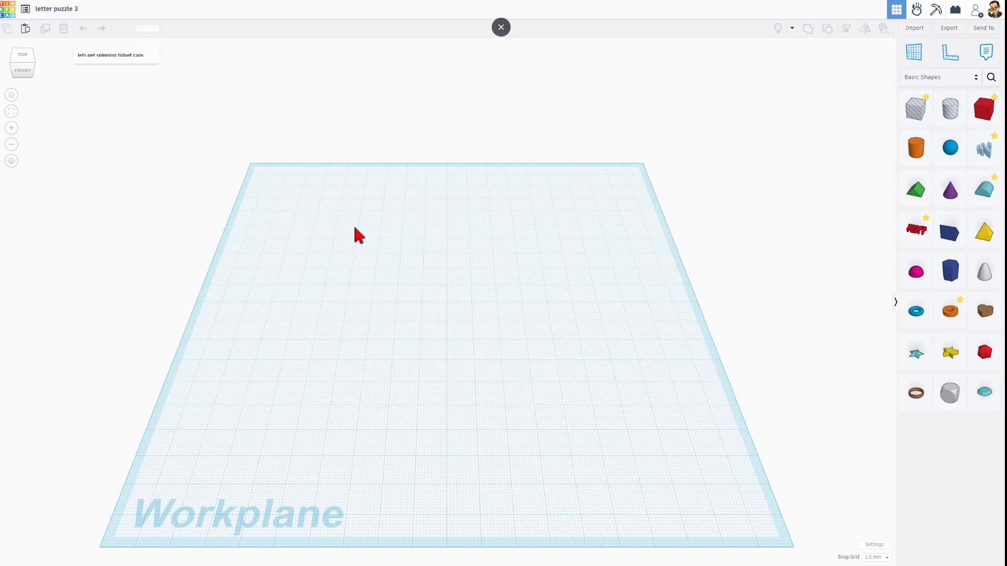
Step: Import mike111.svg centered on art at width 90 as 3D letters on the workplane
left_click(913, 28)
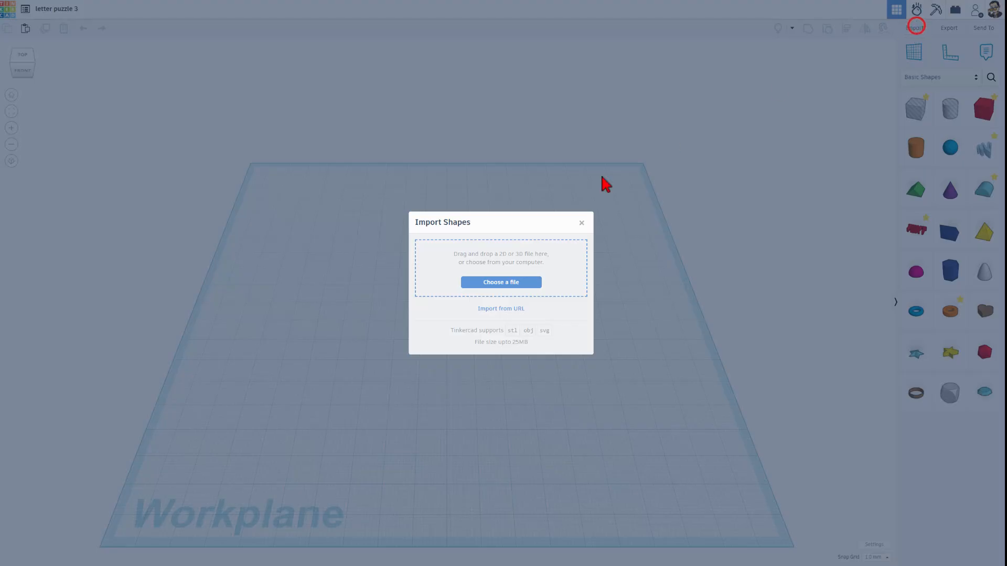
left_click(500, 282)
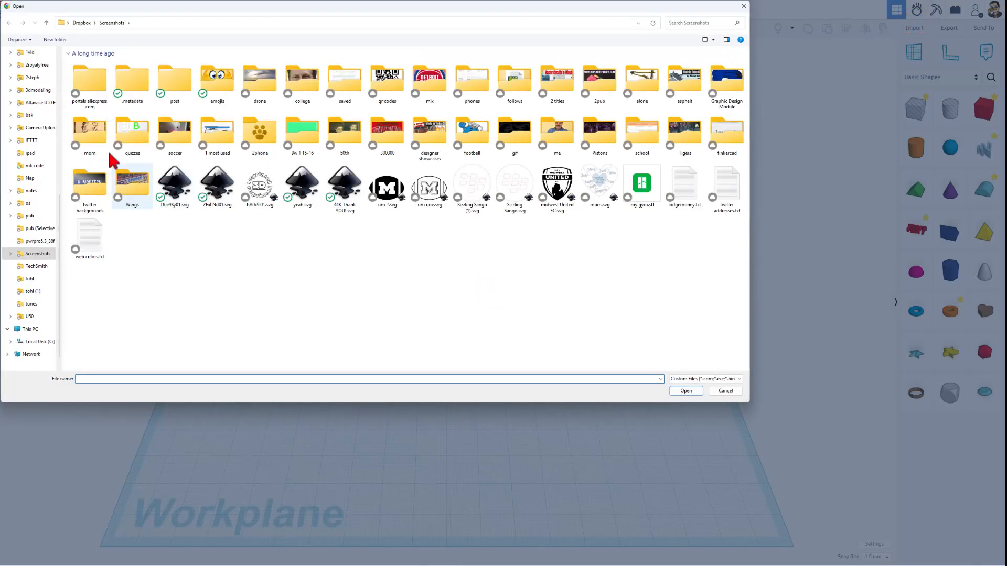
left_click(34, 116)
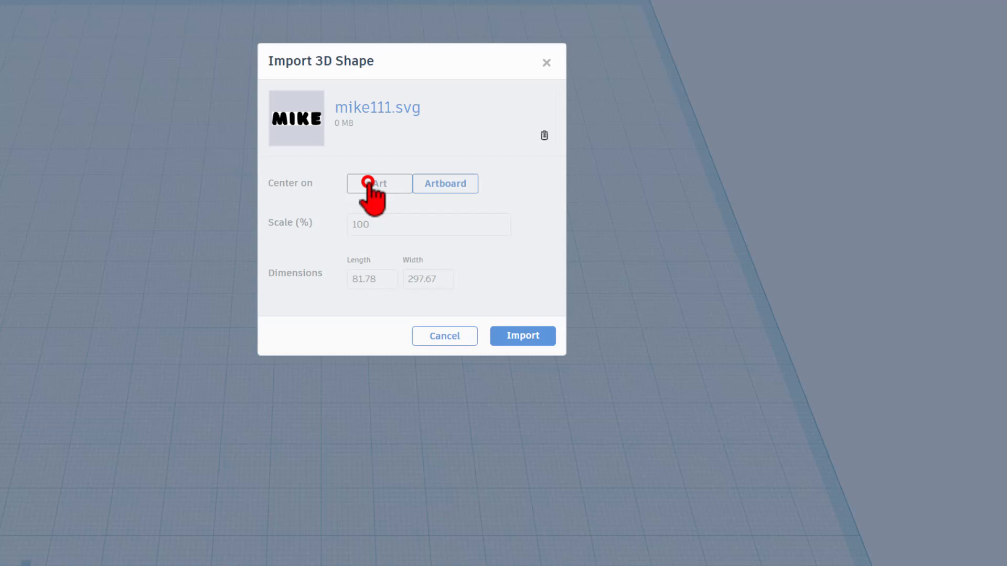
left_click(378, 184)
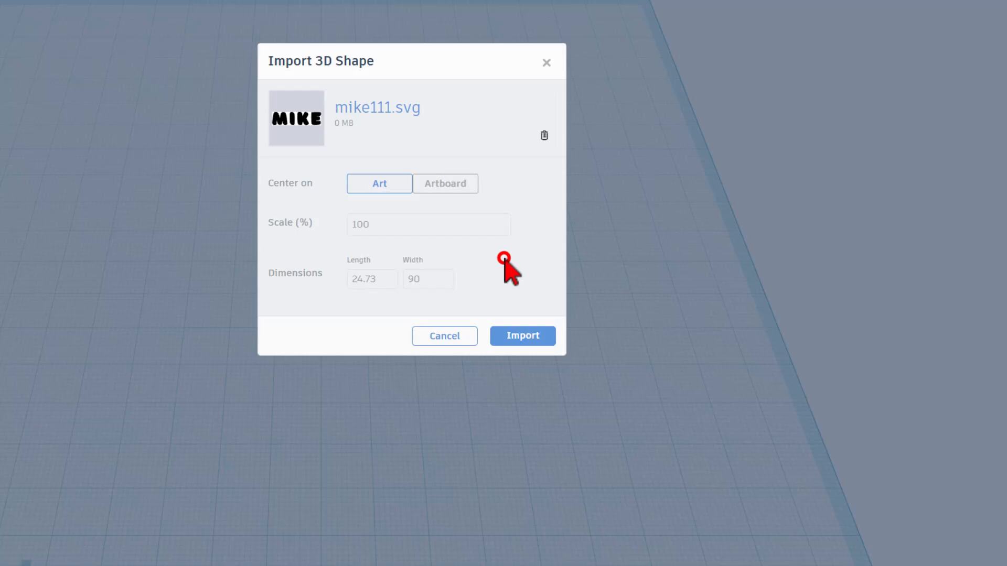
left_click(522, 336)
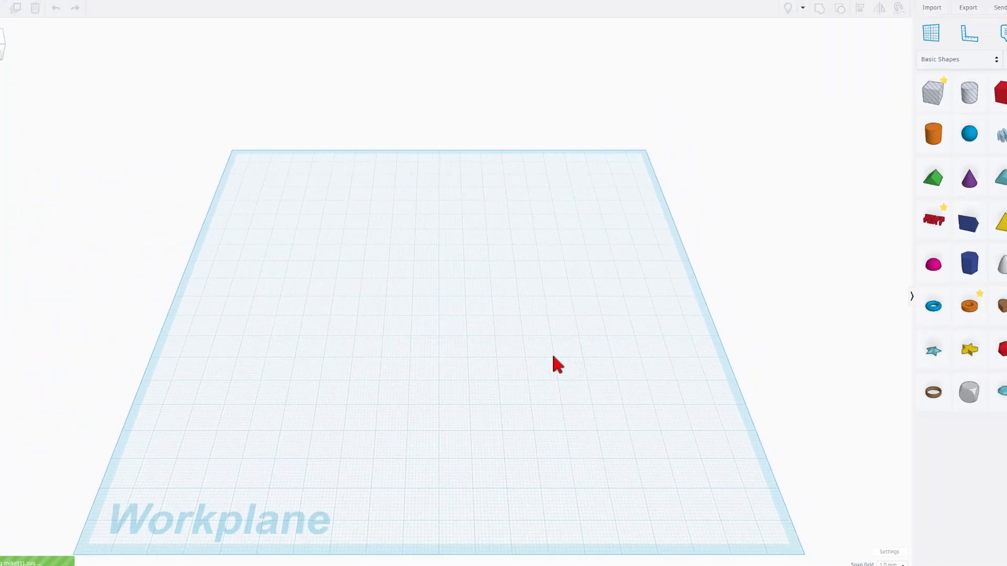
left_click(931, 7)
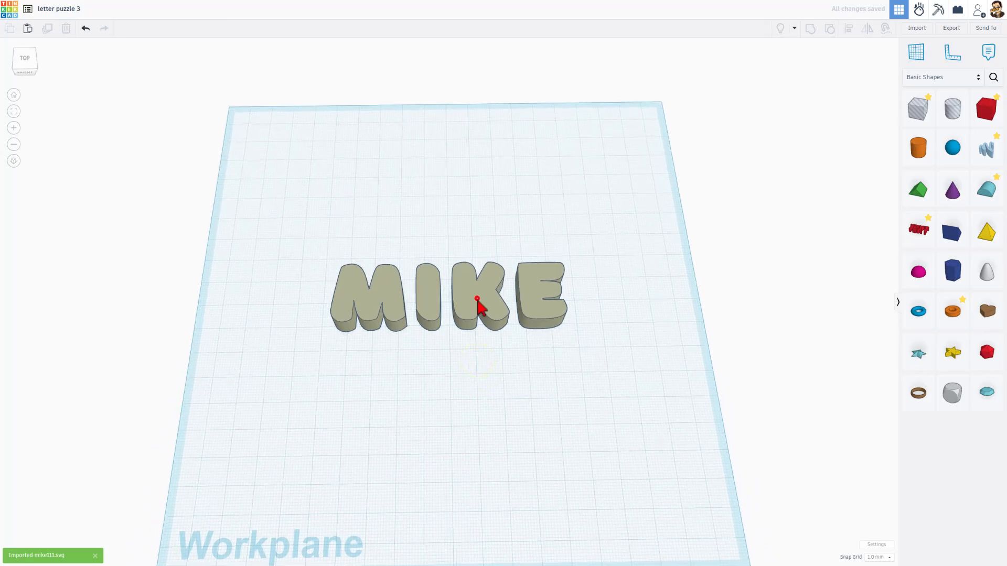
Step: Raise the MIKE letters' curve quality to maximum and colour them solid pink
left_click(478, 302)
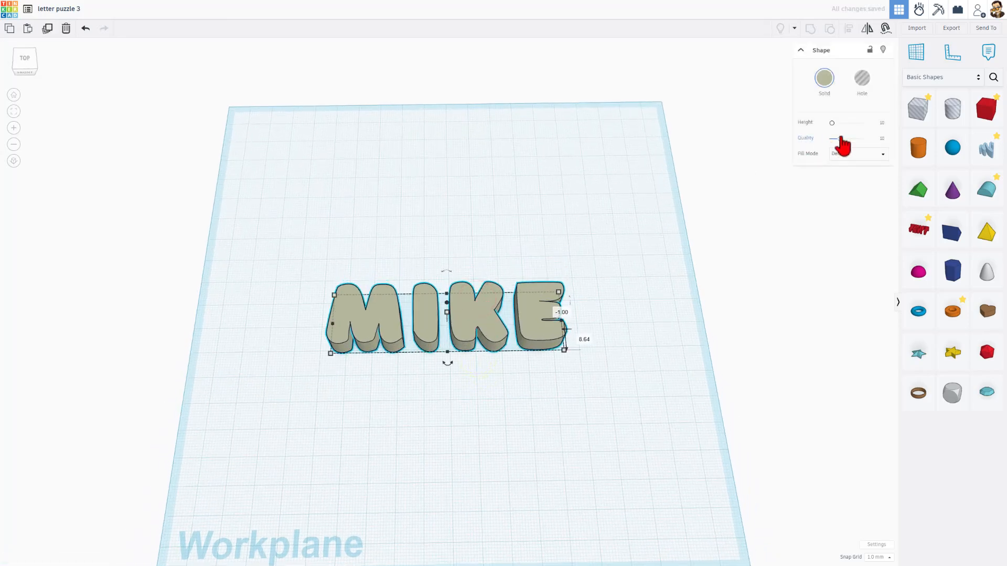
left_click_drag(848, 138, 838, 138)
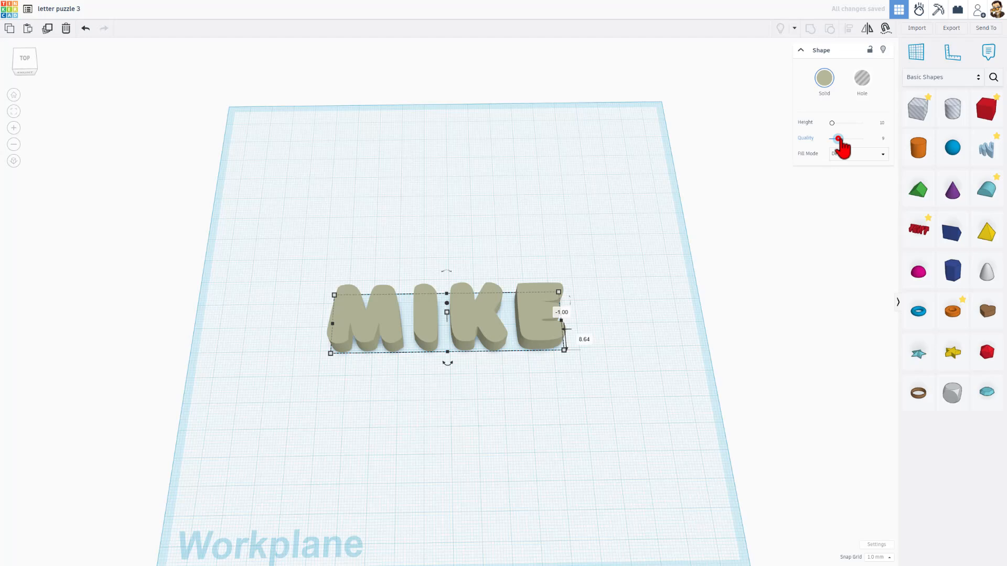
left_click_drag(837, 139, 862, 138)
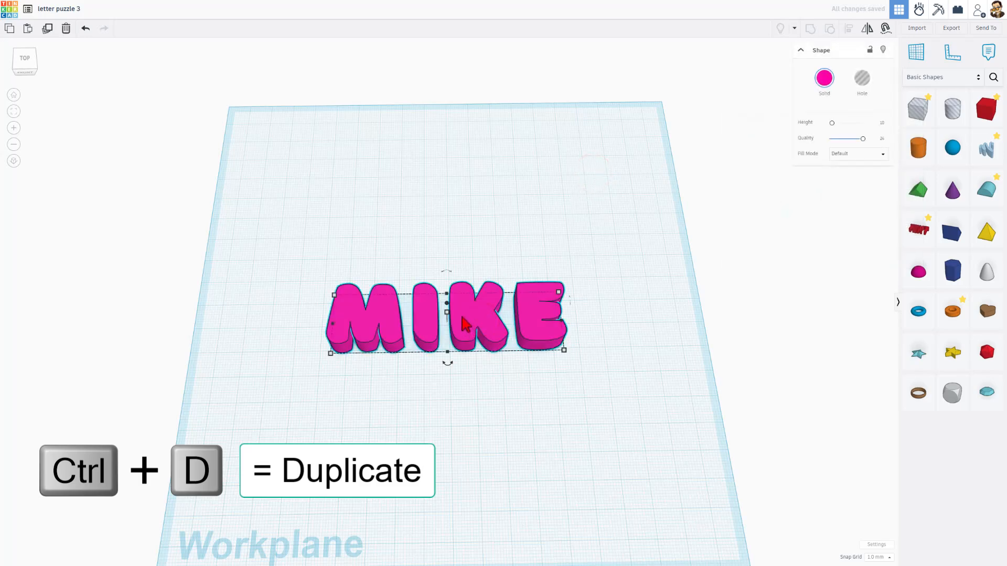
Step: Duplicate the letters and make the copy an Outer Line shell, line width 0.5, round corners
key("ctrl+d")
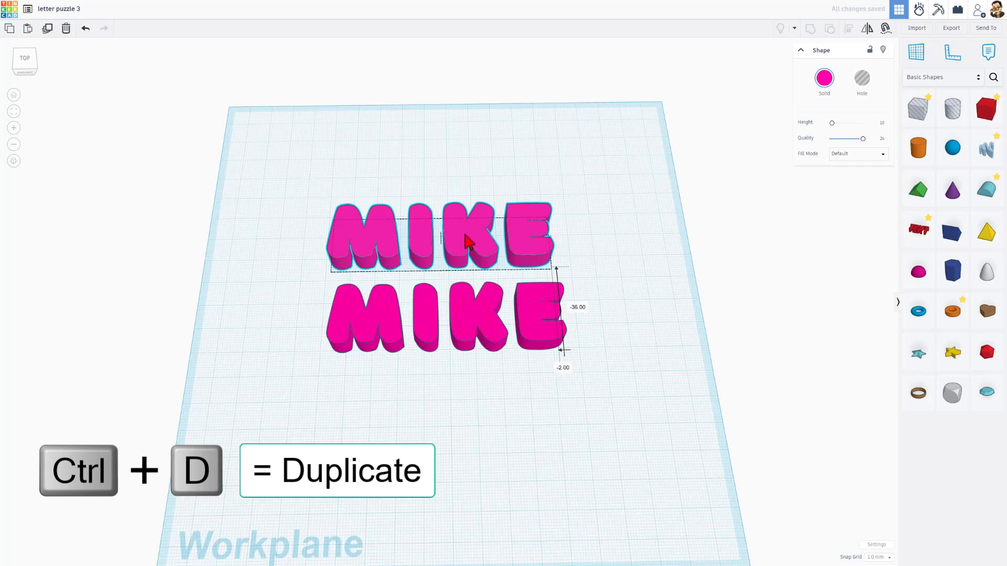
left_click(857, 153)
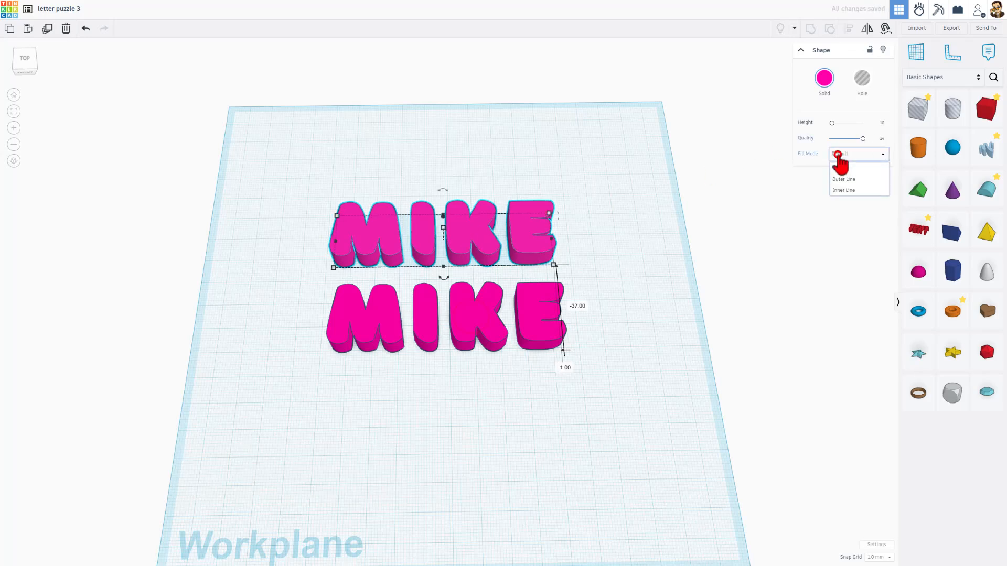
left_click(843, 180)
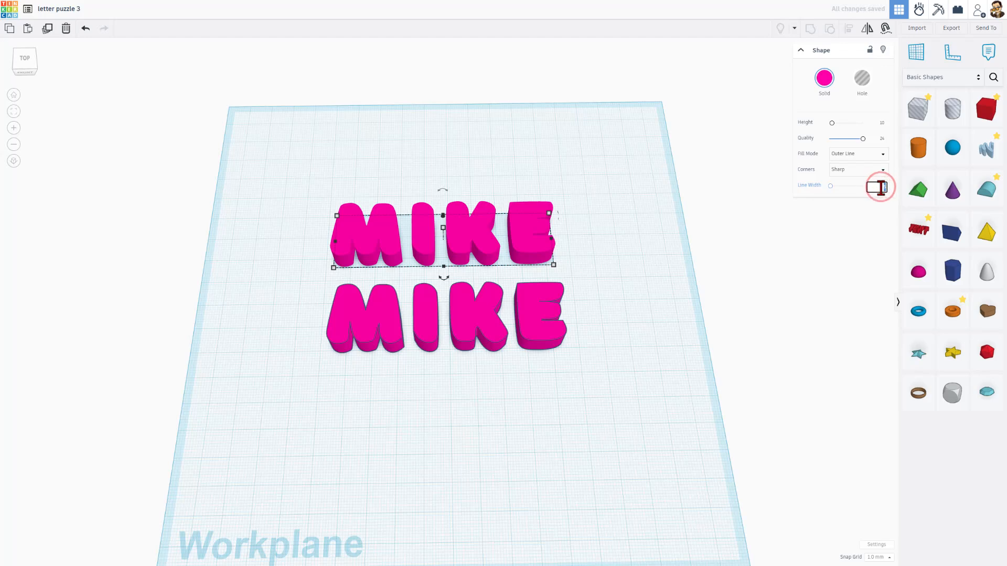
type("0.5")
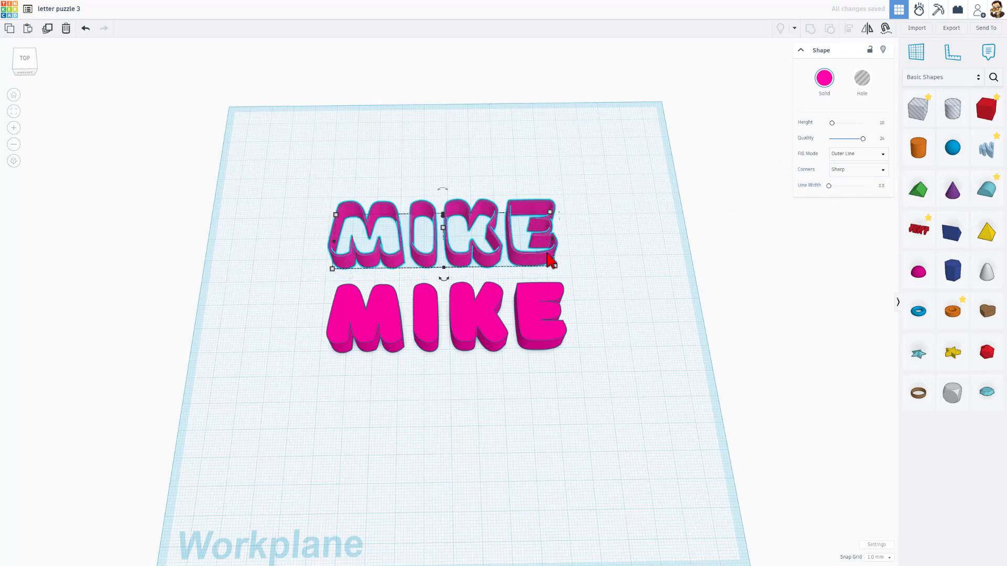
left_click(857, 170)
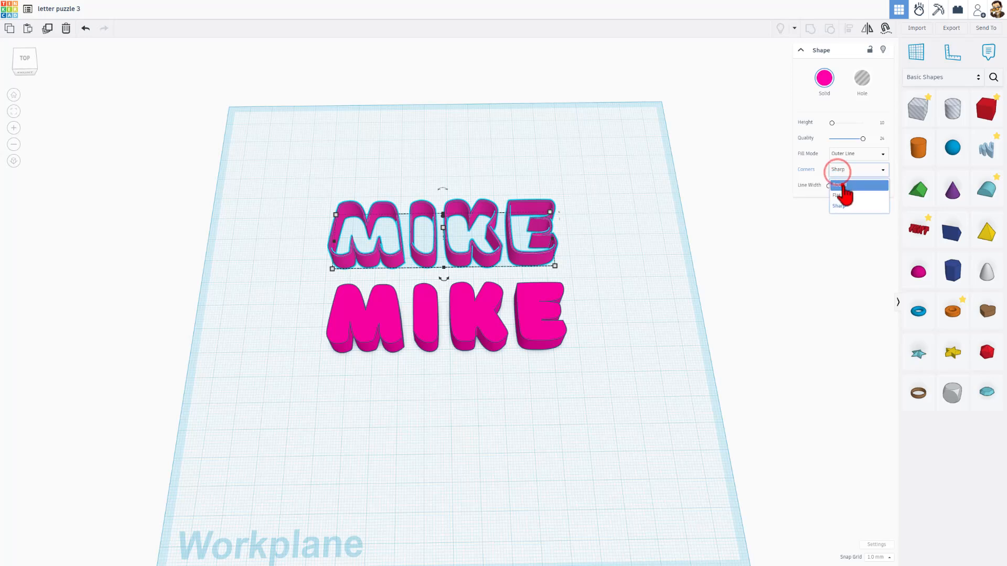
left_click(839, 185)
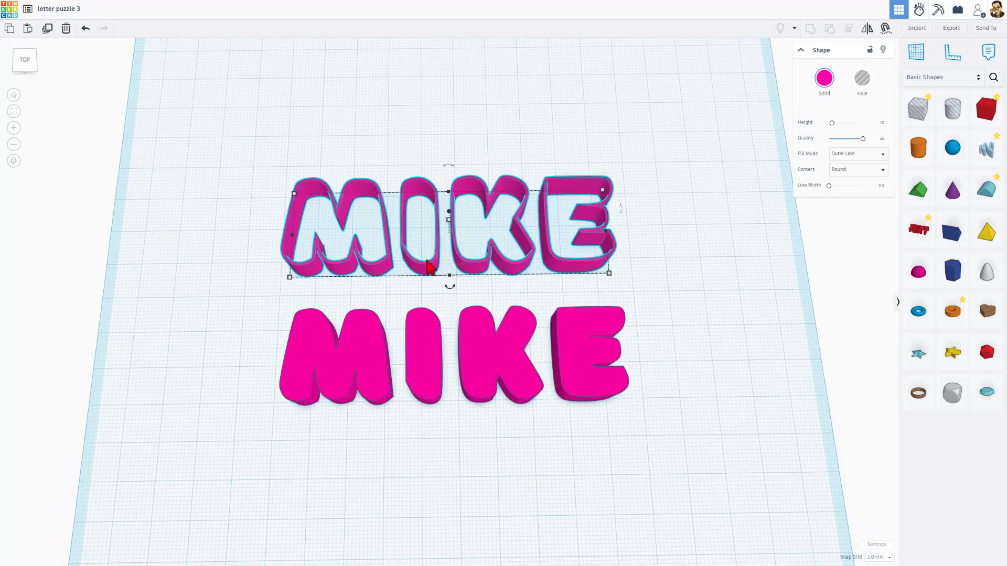
mouse_move(481, 365)
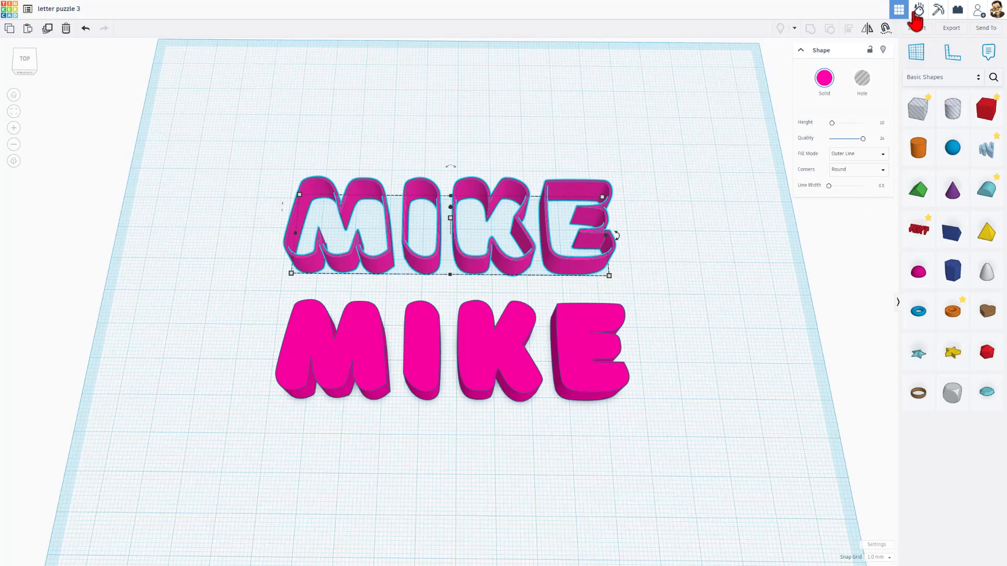
Step: Export the selected MIKE outline as mike.svg to Downloads and start a new shape import
left_click(951, 27)
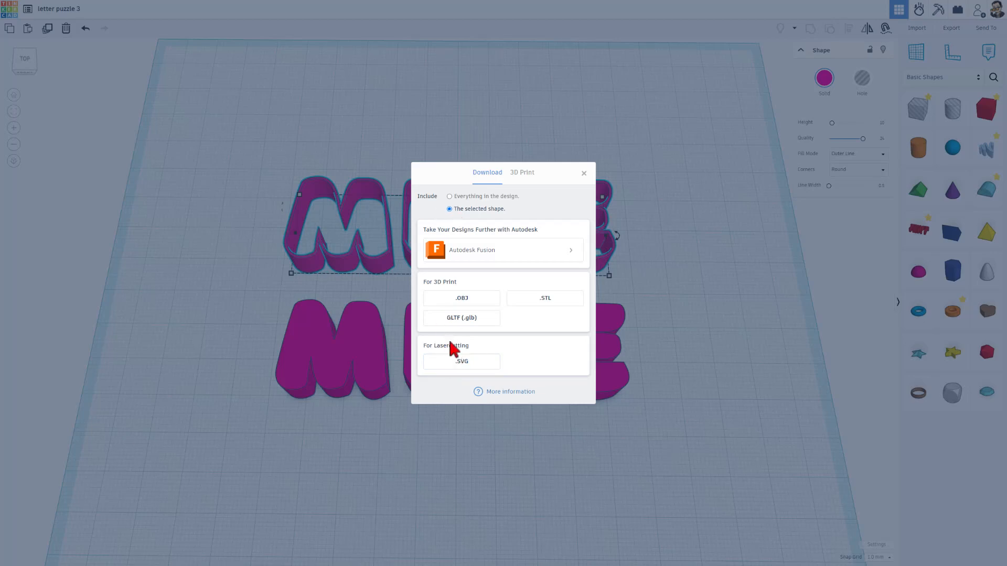
left_click(460, 361)
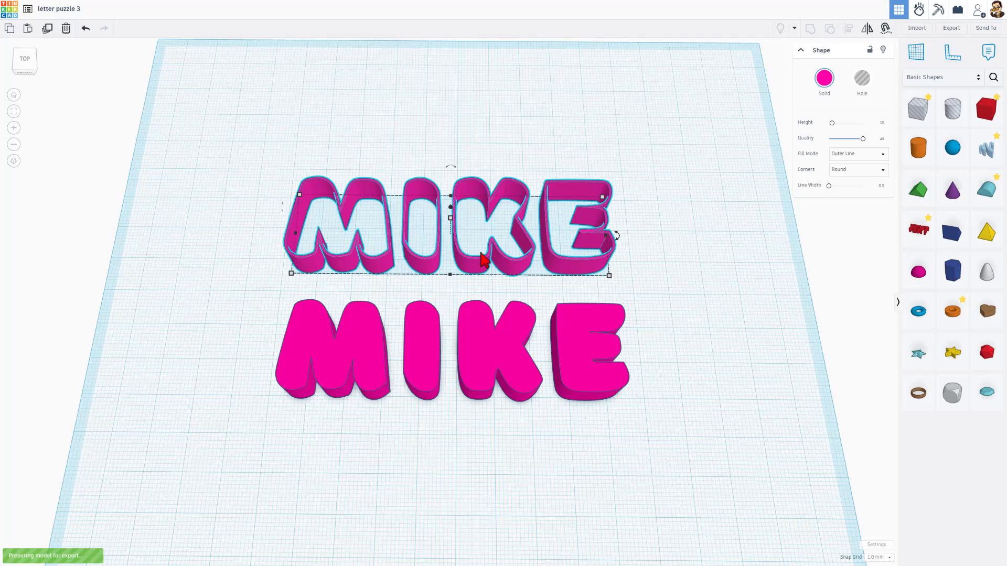
mouse_move(368, 117)
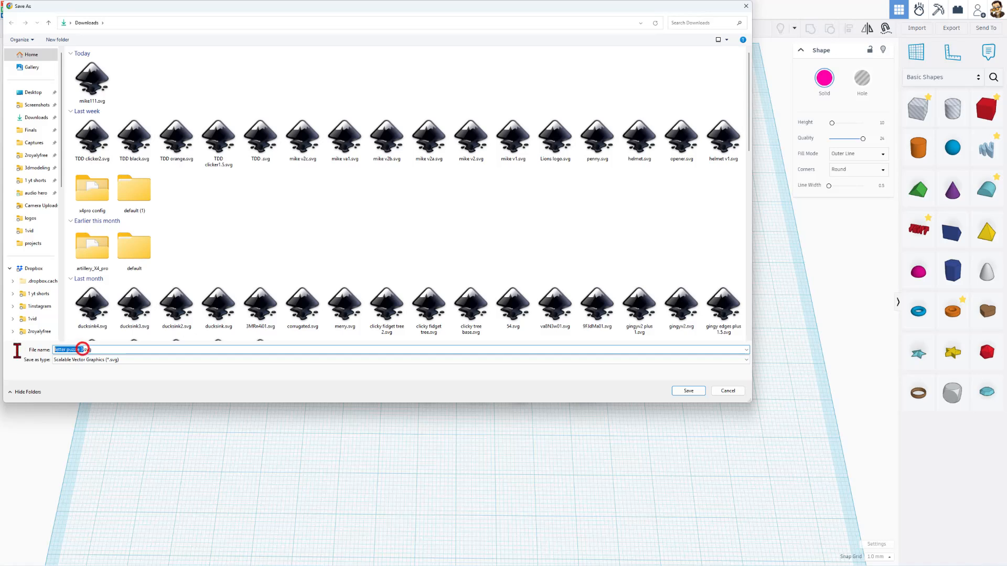
type("mike.svg")
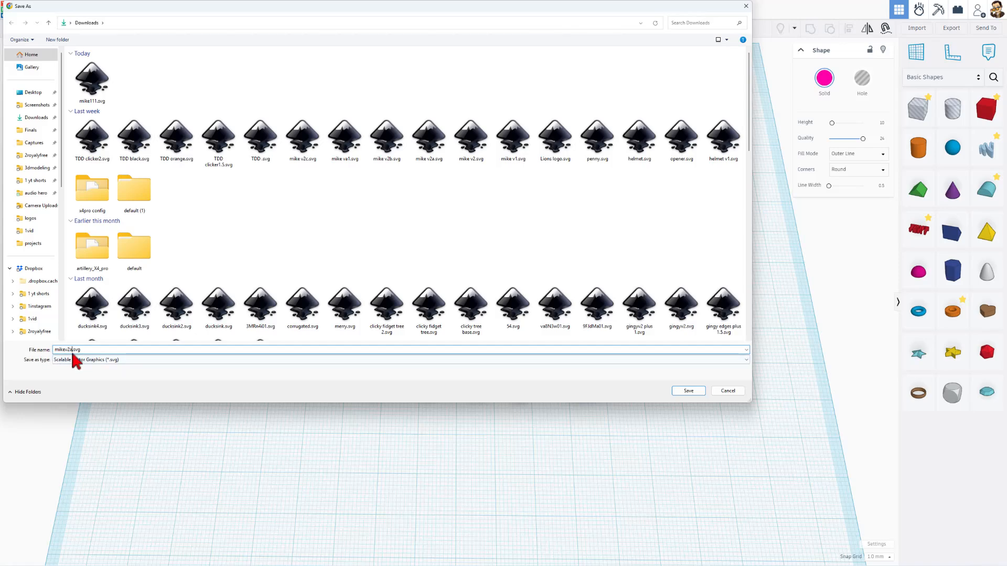
left_click(687, 390)
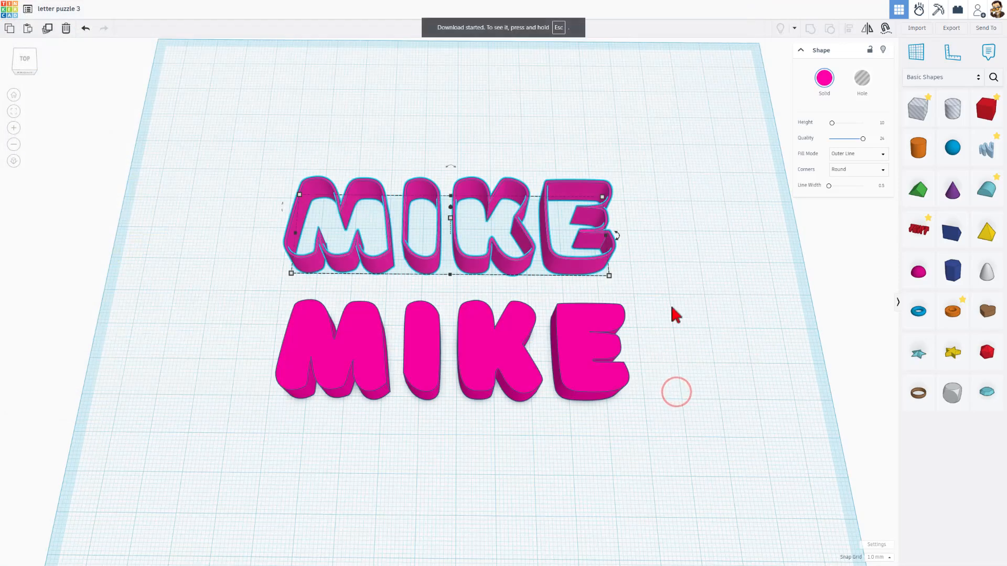
left_click(917, 27)
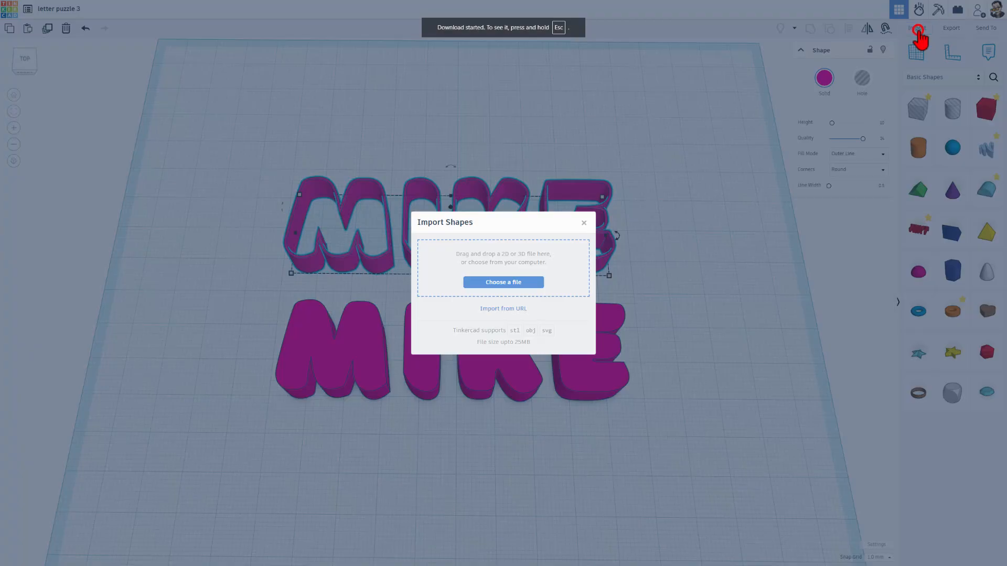
Step: Import mikev2a.svg centred on its artwork as a new hollow MIKE shell
left_click(502, 283)
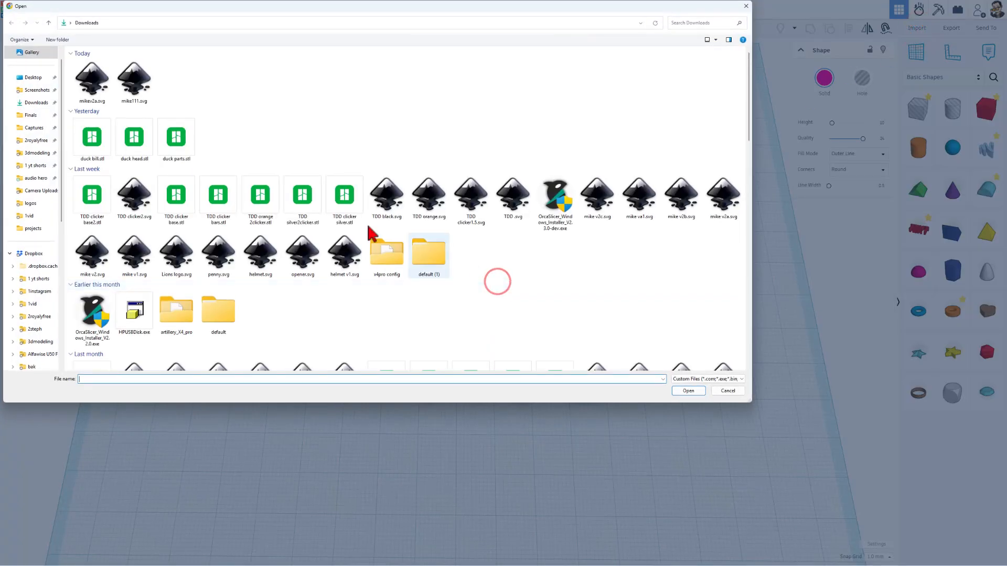
double_click(93, 82)
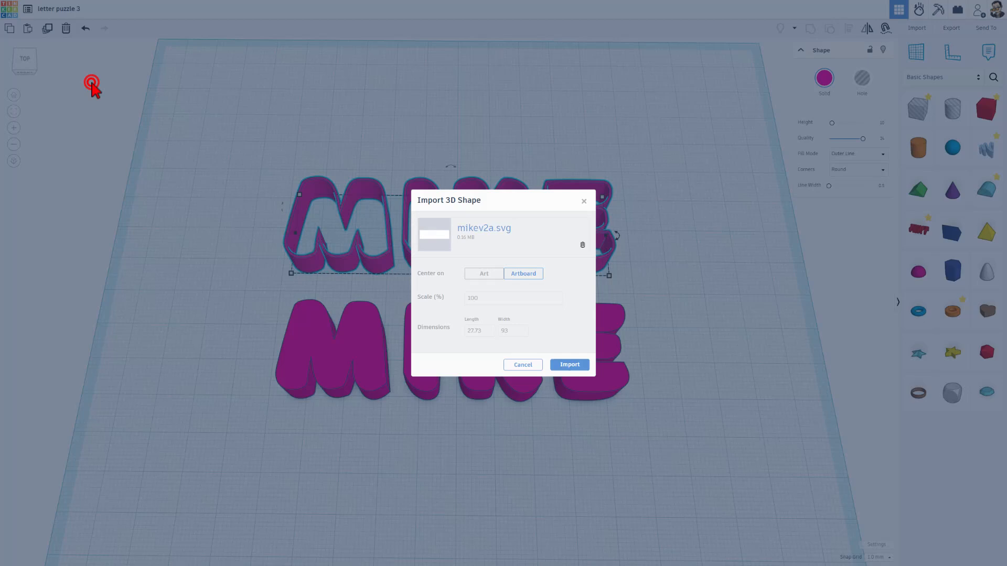
left_click(484, 273)
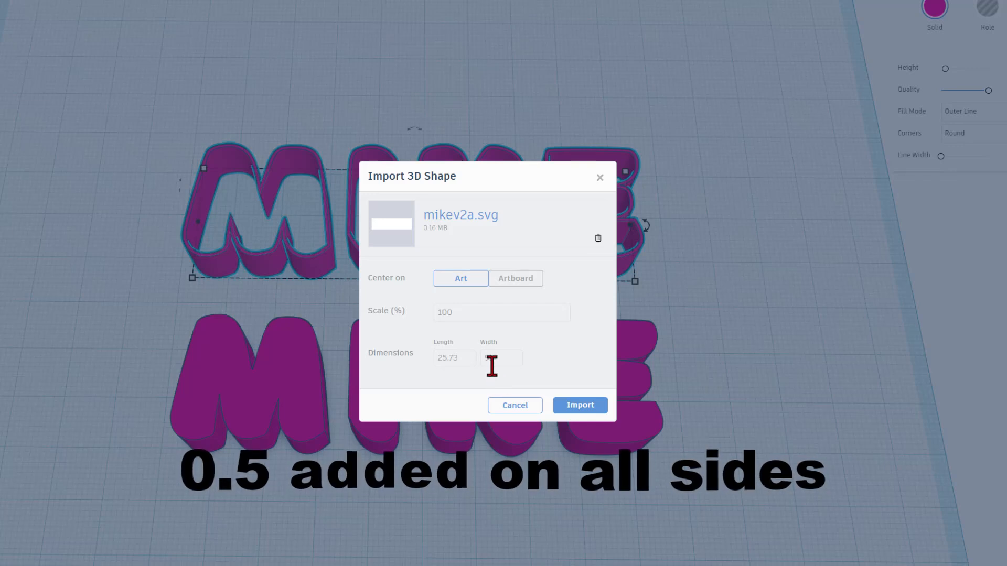
left_click(579, 405)
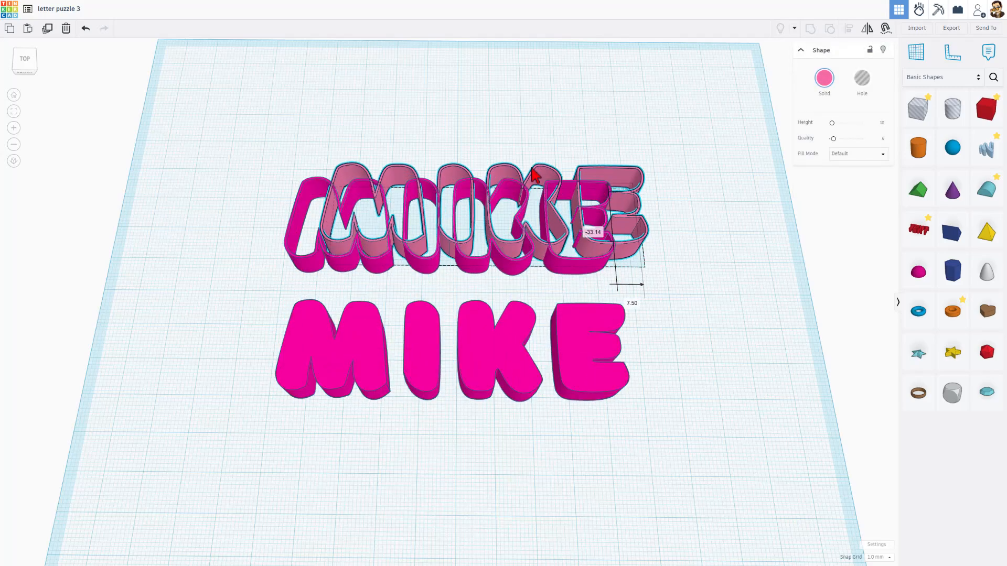
Step: Move the imported MIKE above the rows, give it maximum quality, silhouette fill, and make it a hole
left_click_drag(459, 224, 450, 128)
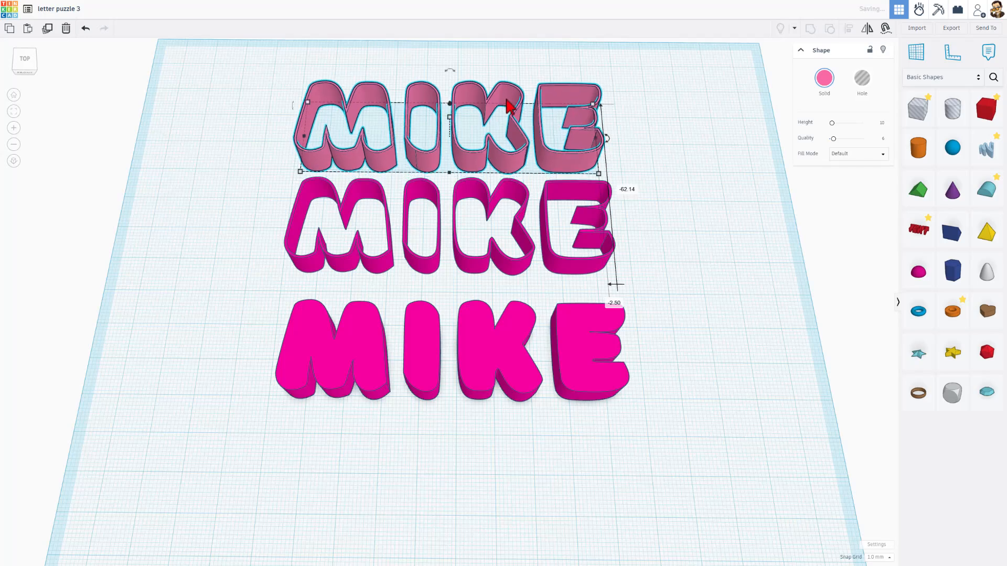
left_click_drag(833, 138, 862, 139)
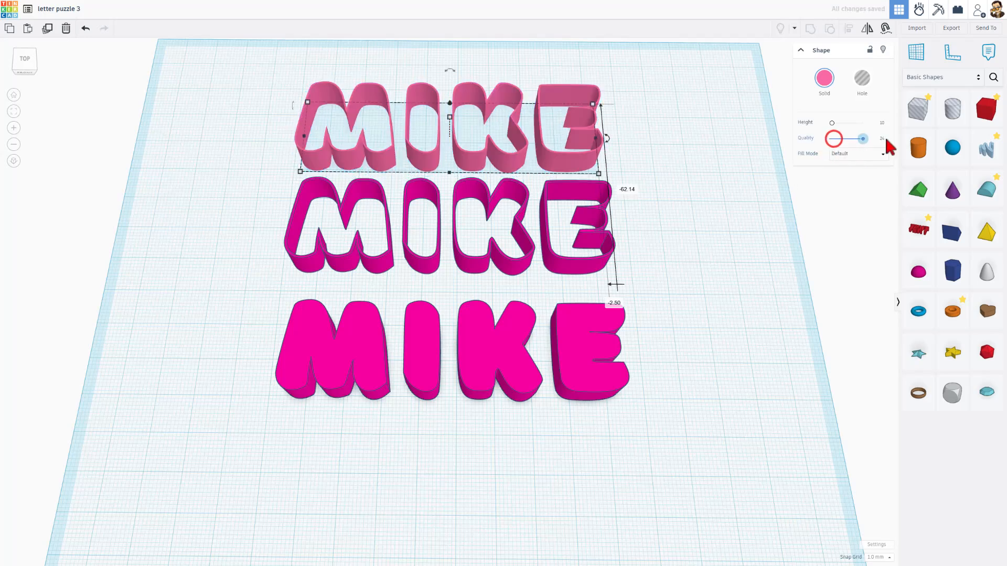
left_click(856, 153)
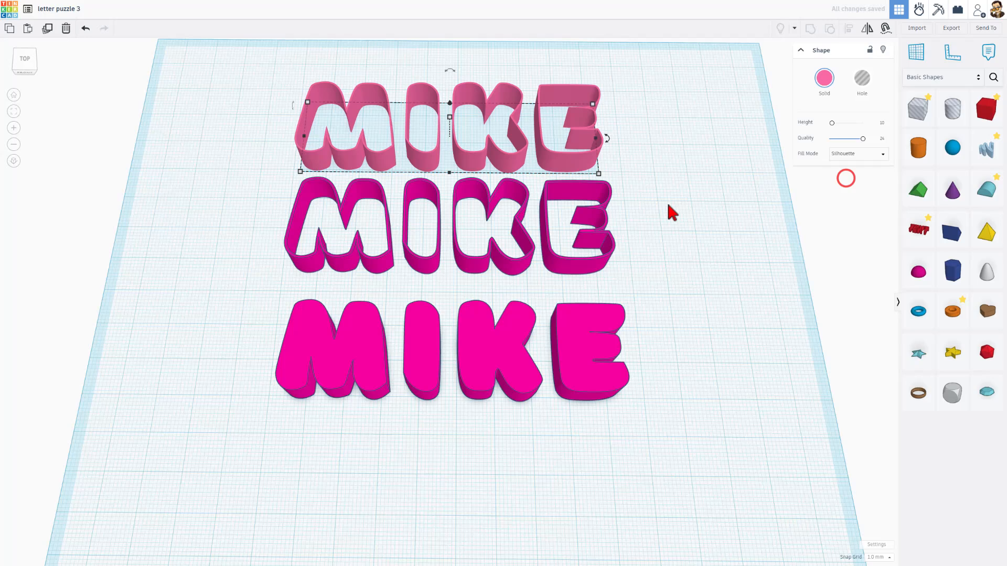
mouse_move(401, 187)
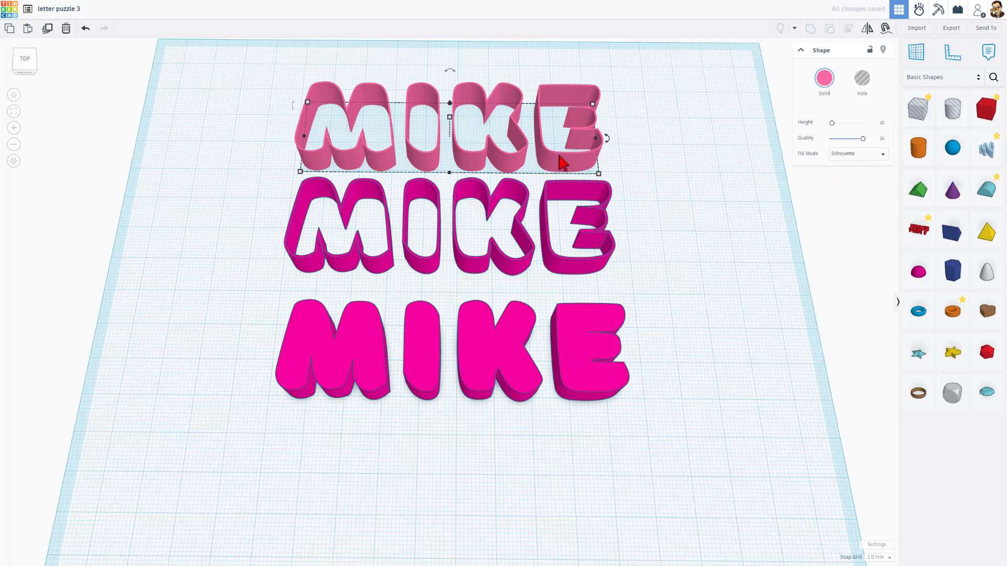
mouse_move(201, 186)
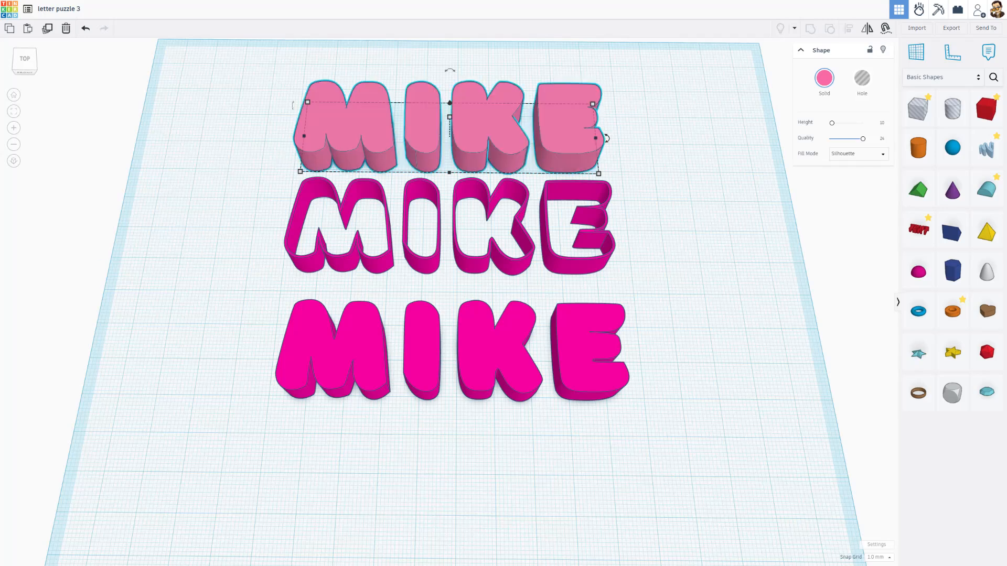
left_click(862, 78)
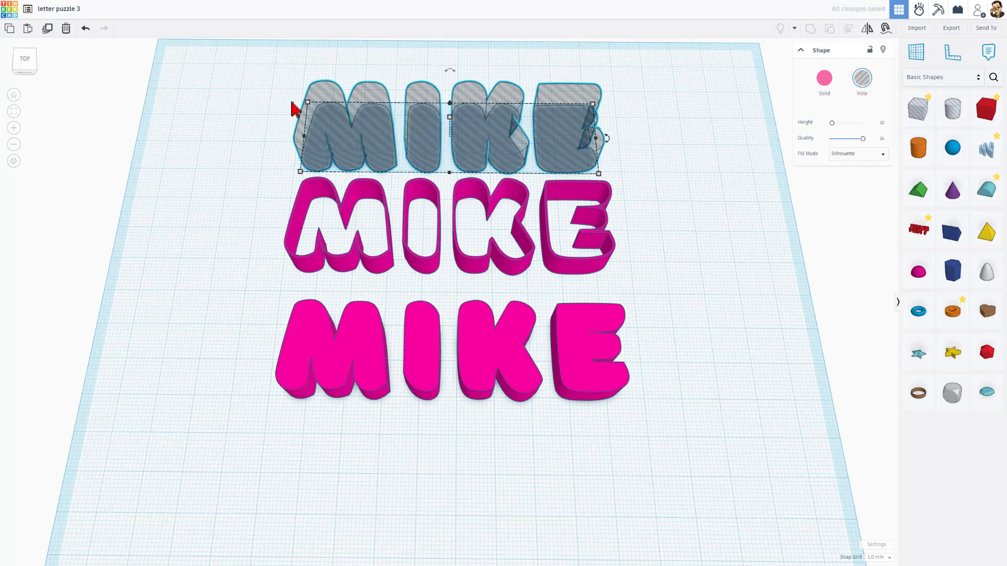
mouse_move(390, 212)
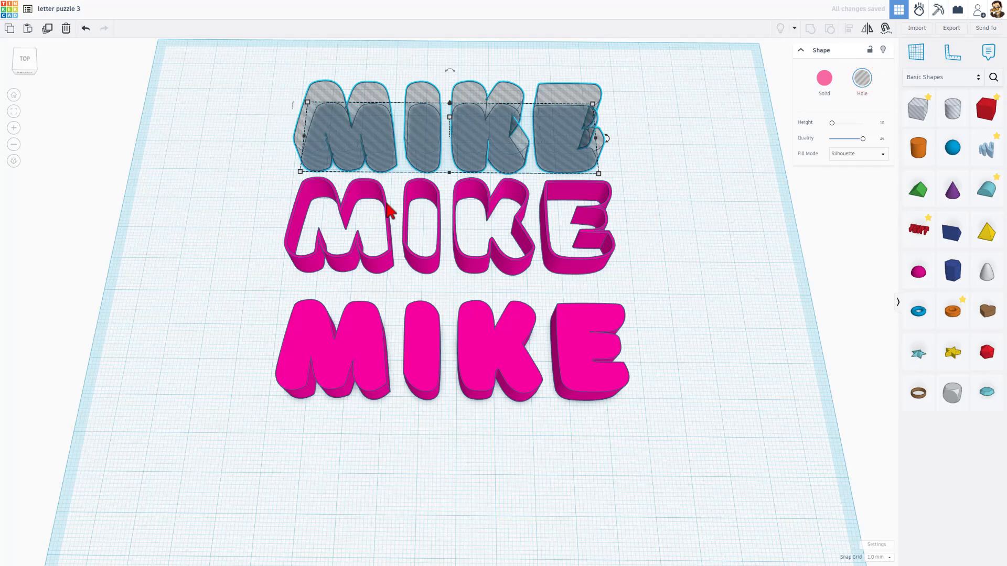
mouse_move(514, 373)
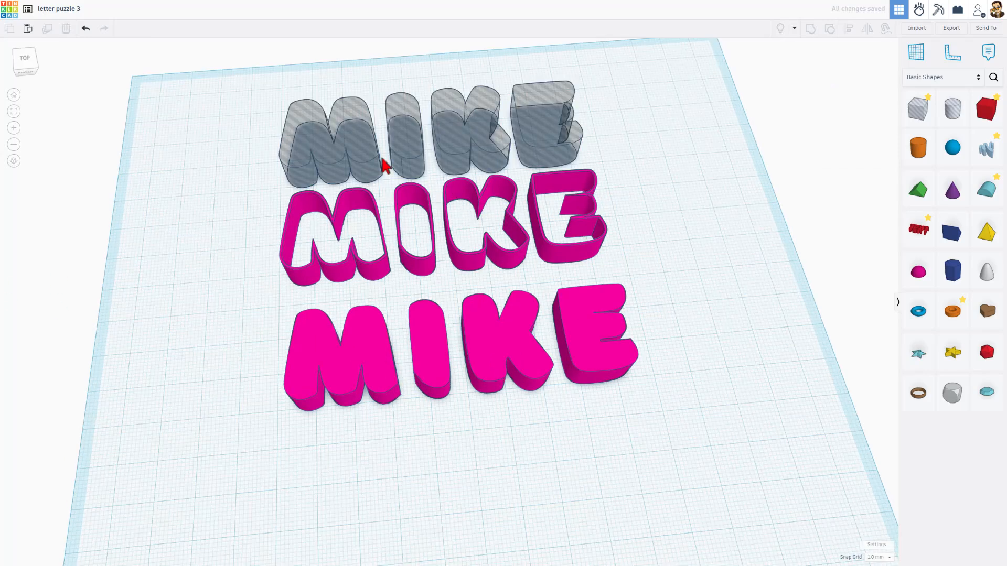
mouse_move(535, 158)
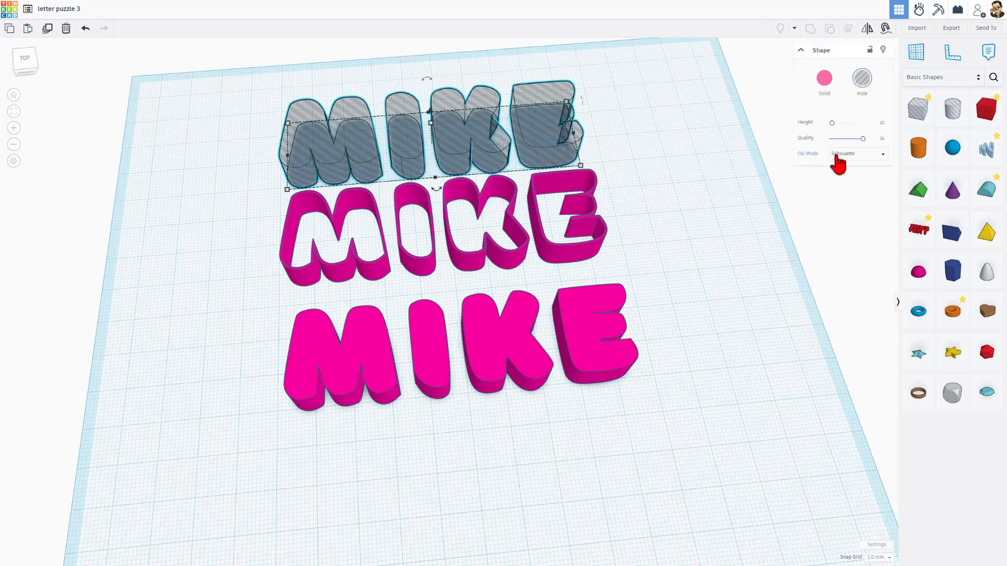
Step: Add a red box with radius 3, length 28 and width 95 in front of the letters
left_click(986, 108)
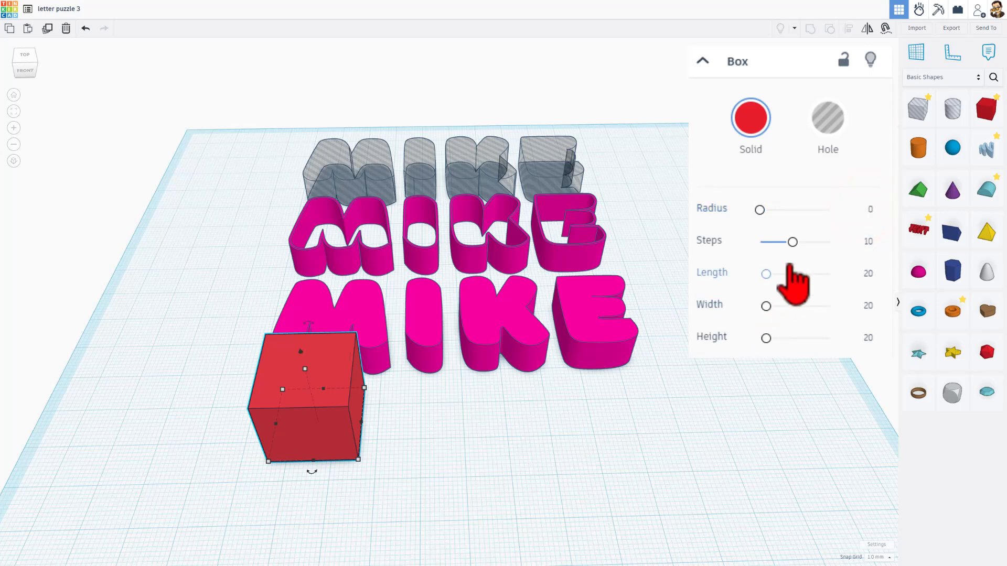
left_click(868, 211)
type("3")
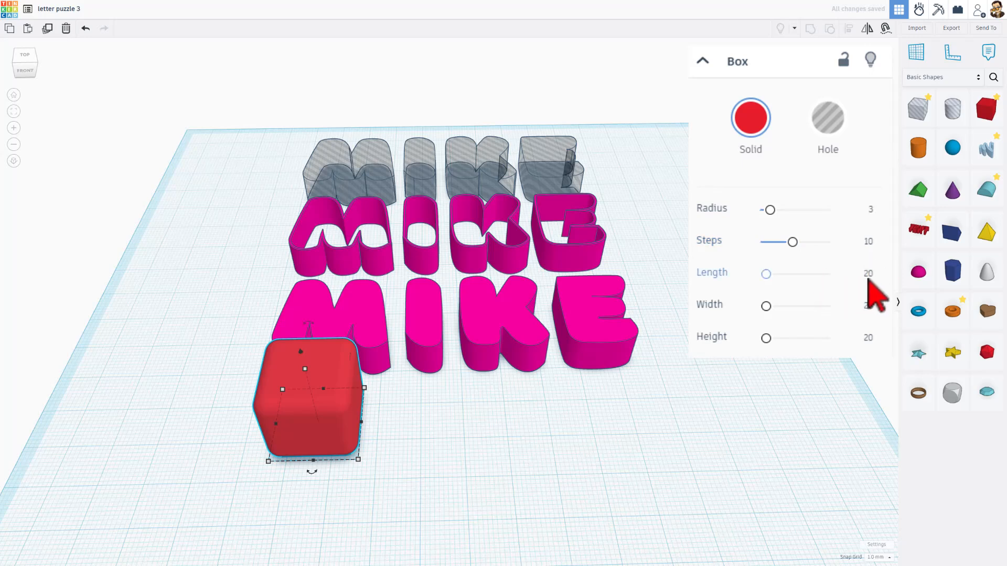
left_click(501, 308)
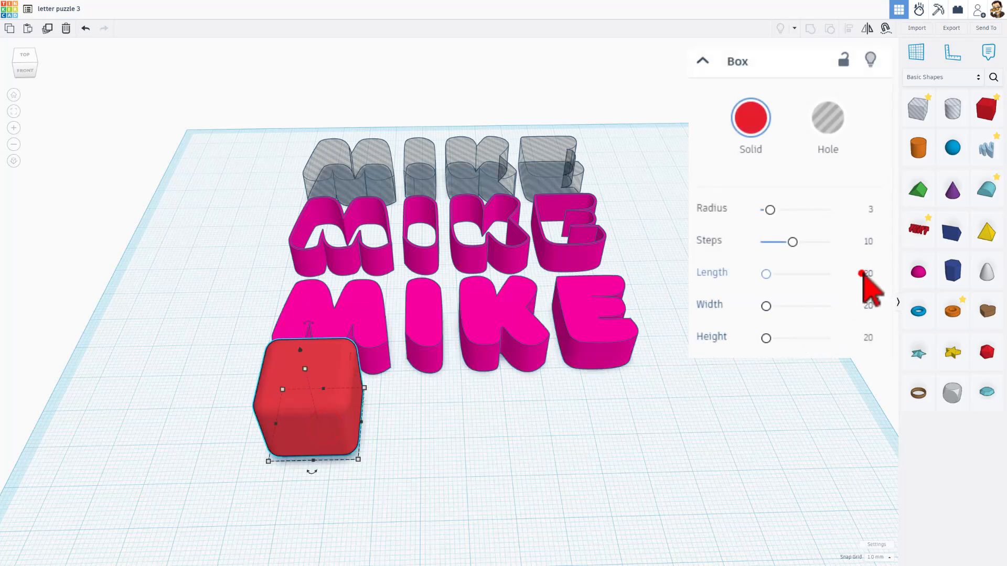
left_click(867, 272)
type("28")
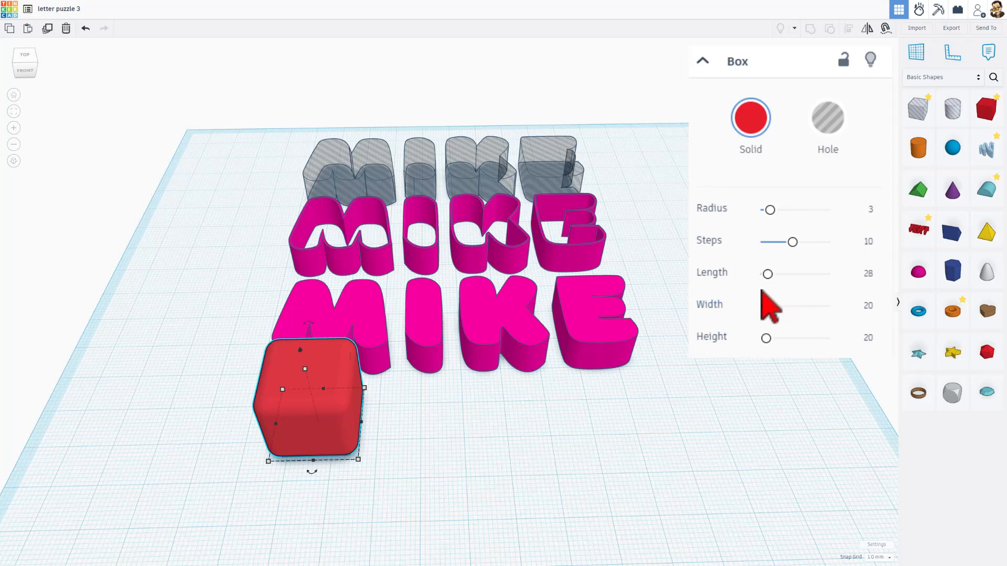
left_click(868, 305)
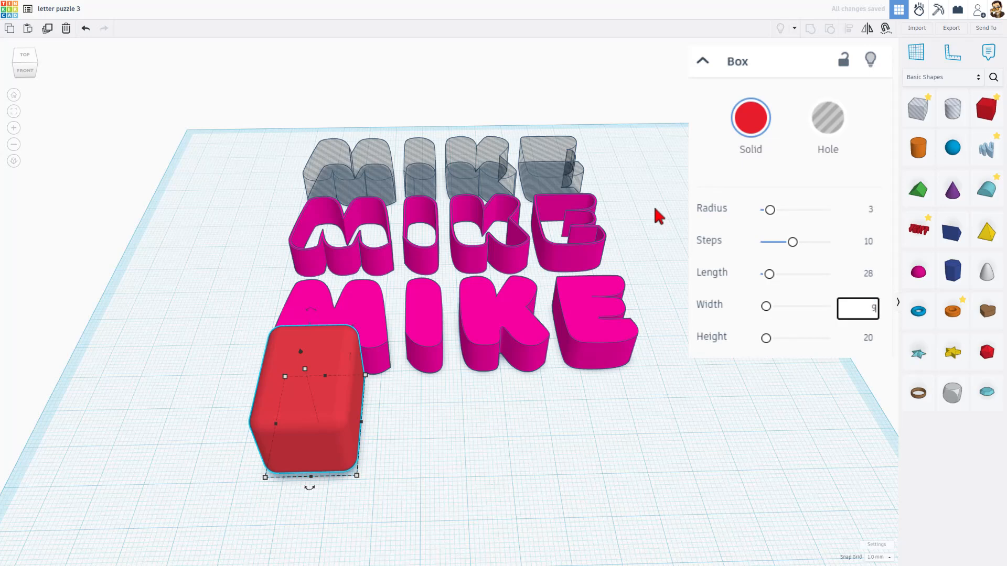
type("9")
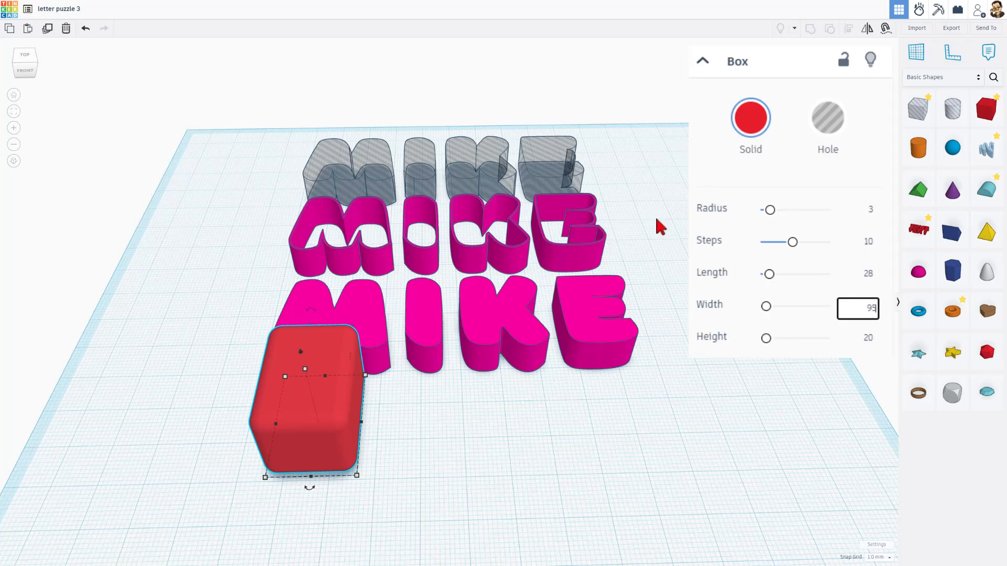
type("95")
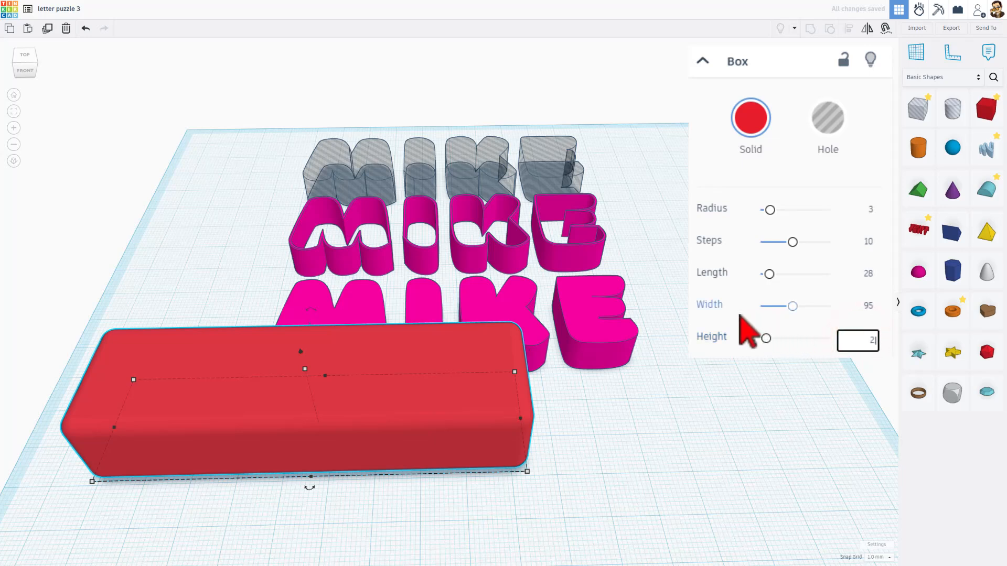
left_click(702, 61)
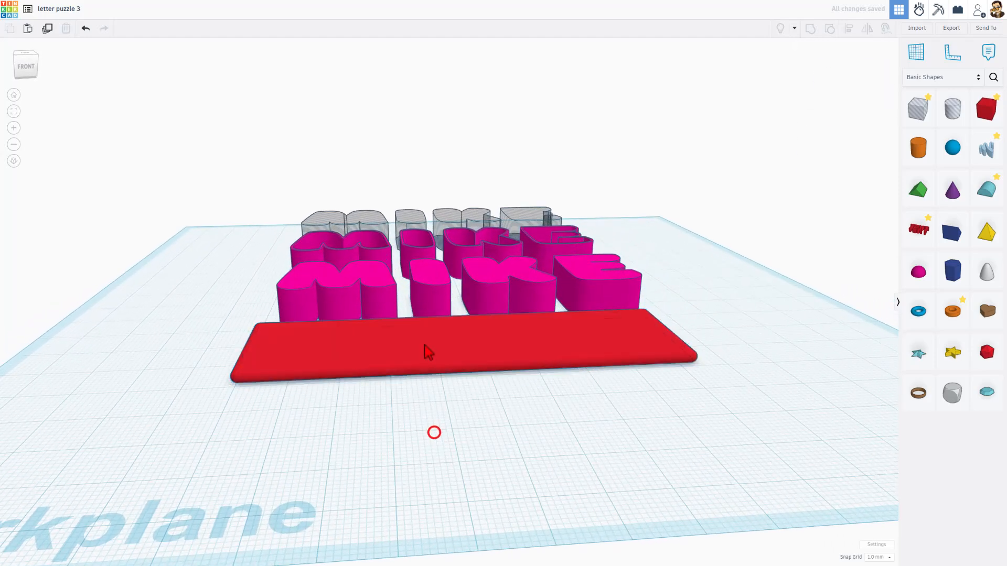
Step: Set the red base strip to 28 by 95 with height 2.5
left_click(424, 354)
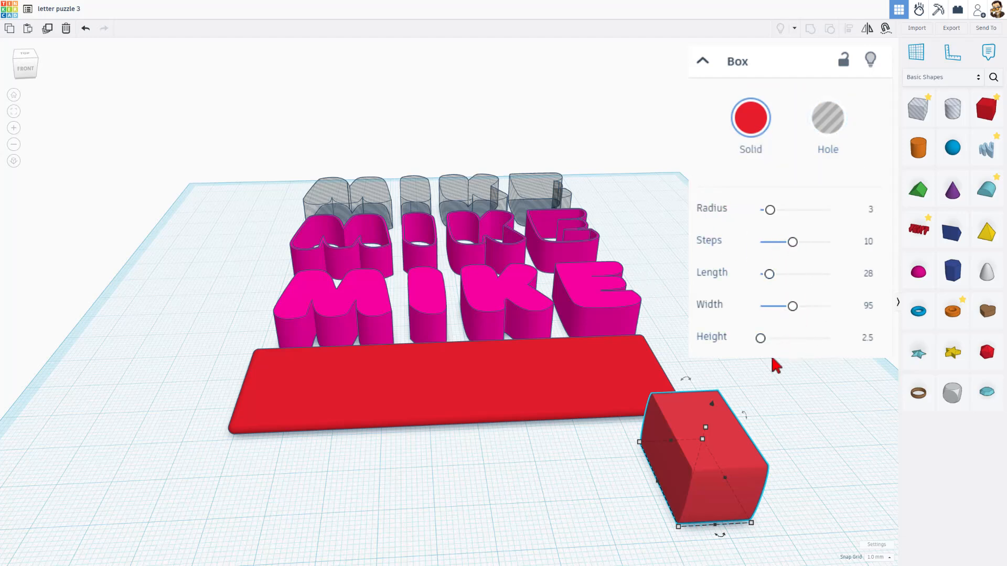
key("Delete")
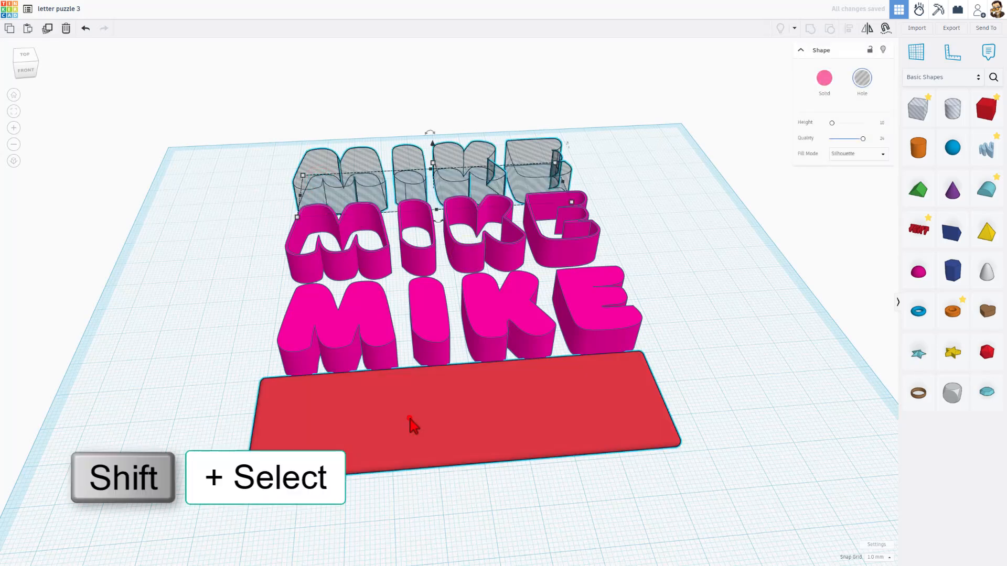
Step: Group the hole MIKE letters with the red base so letter recesses are cut into the tray
left_click(412, 424)
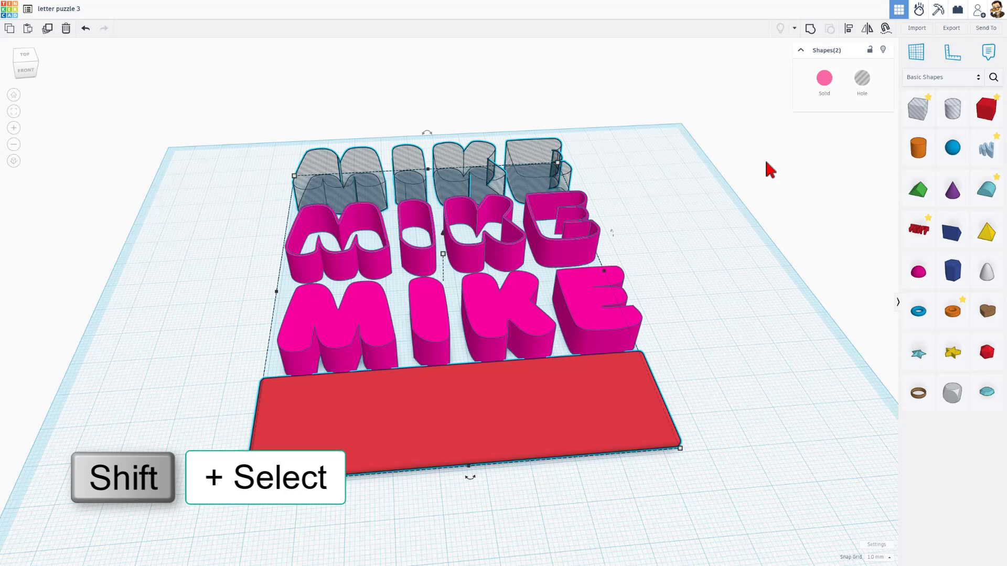
key("l")
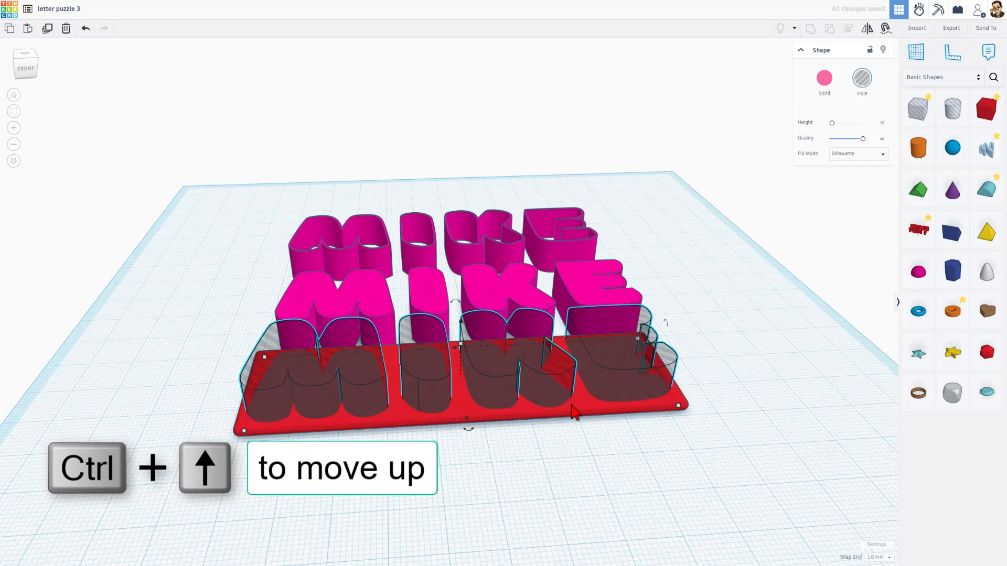
key("ctrl+g")
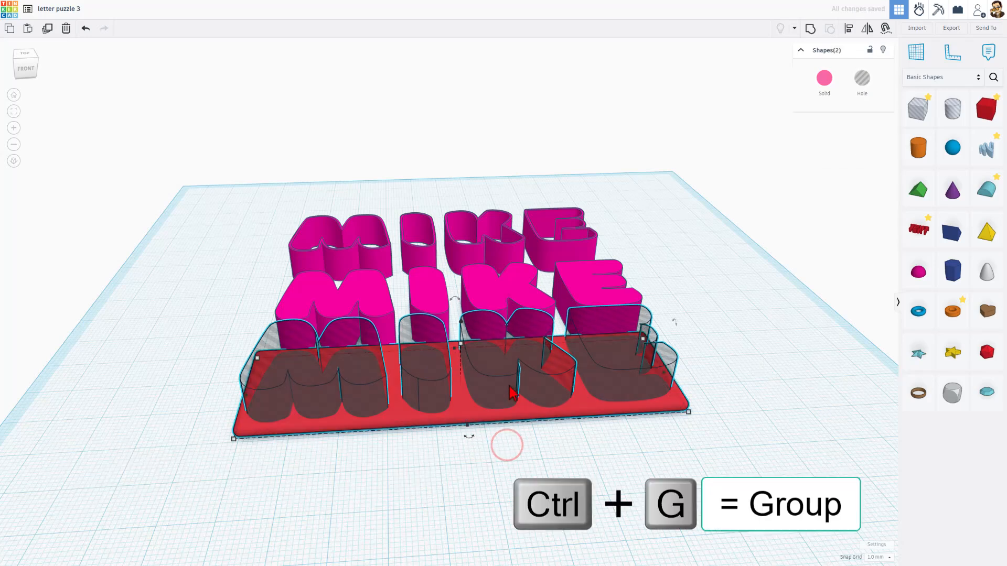
key("ctrl+g")
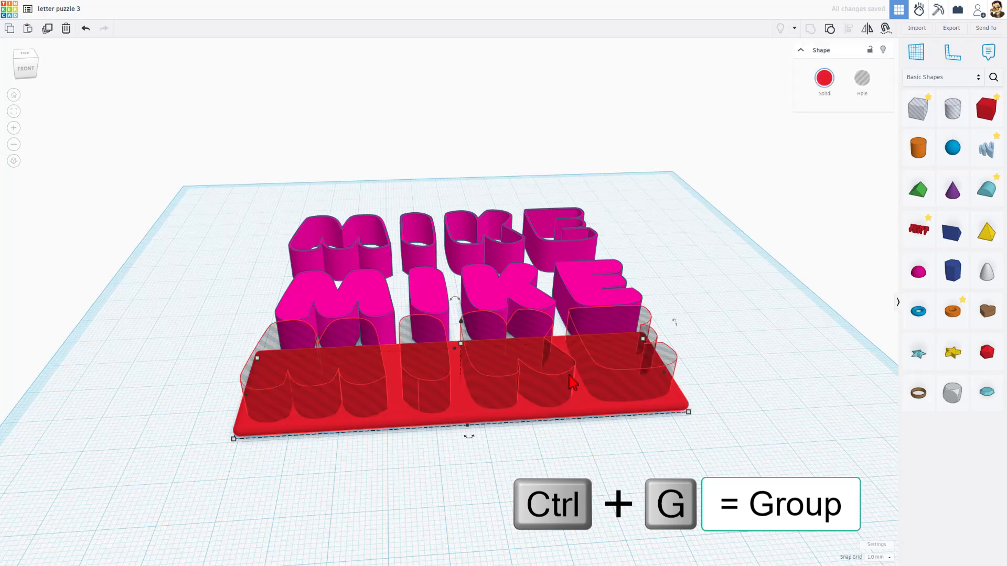
key("ctrl+g")
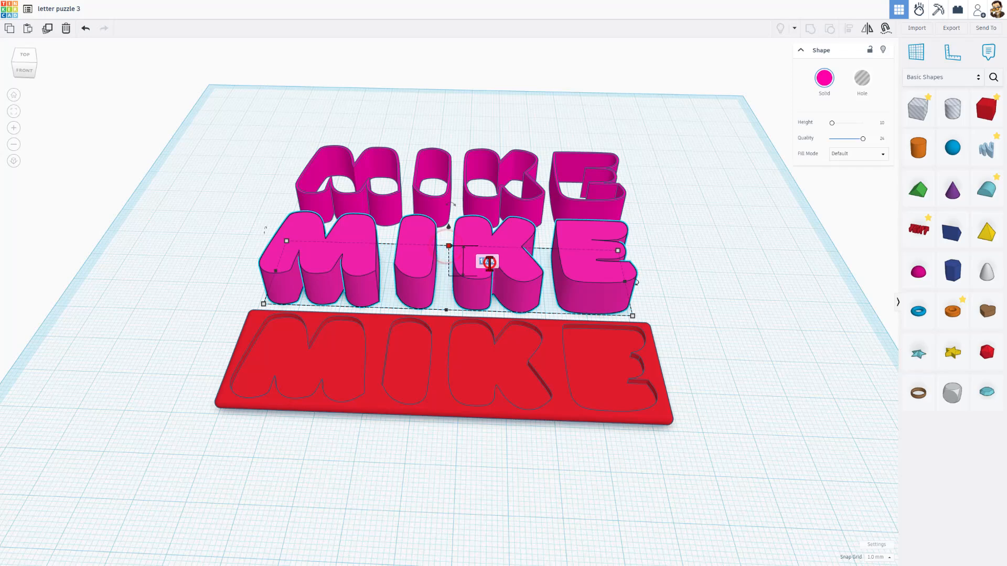
Step: Move the pink MIKE letters beside the tray and select both together
left_click_drag(485, 261, 484, 273)
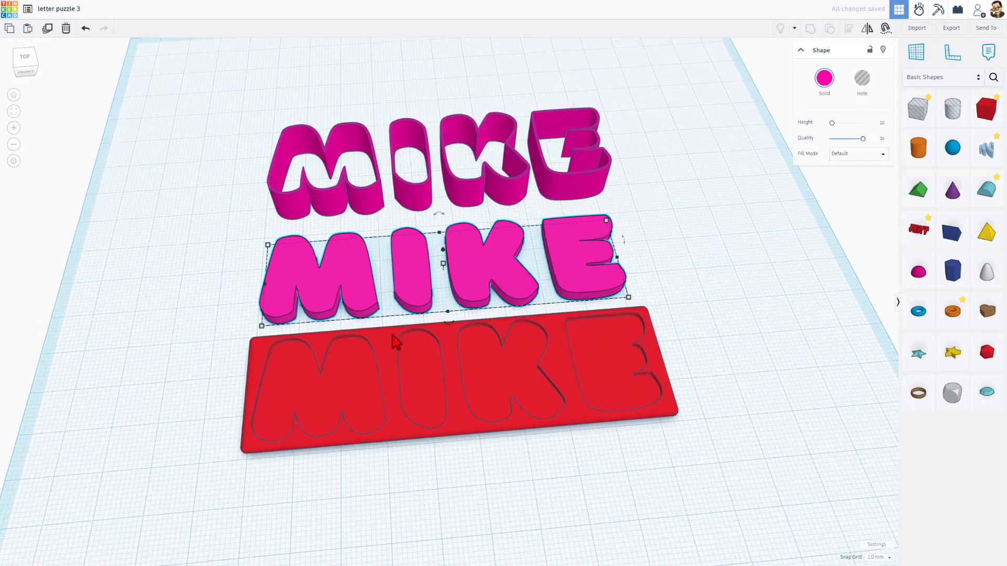
left_click(450, 366)
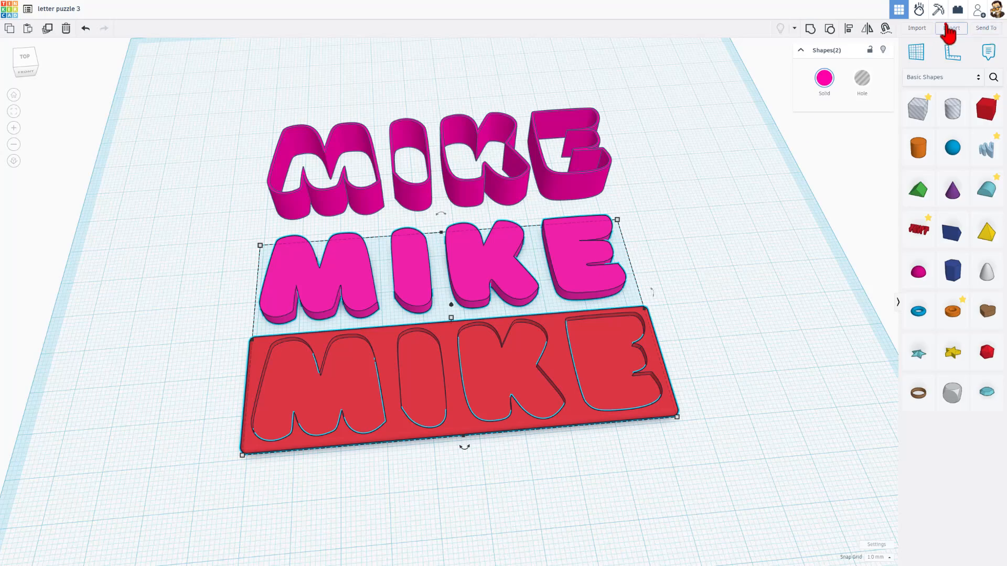
Step: Export the pink letters and red tray as letter puzzle 3.stl in the 3dmodeling folder
left_click(951, 28)
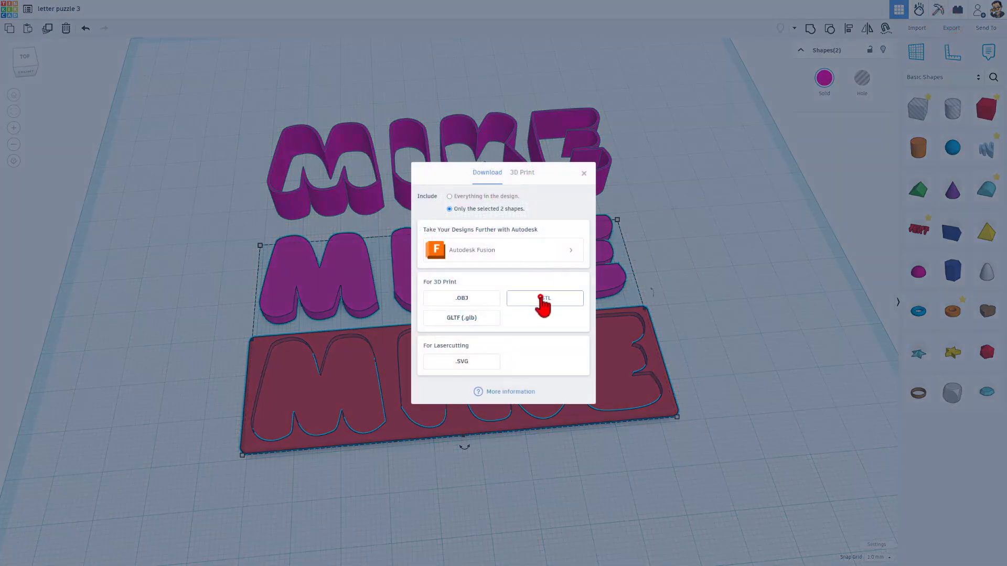
left_click(545, 298)
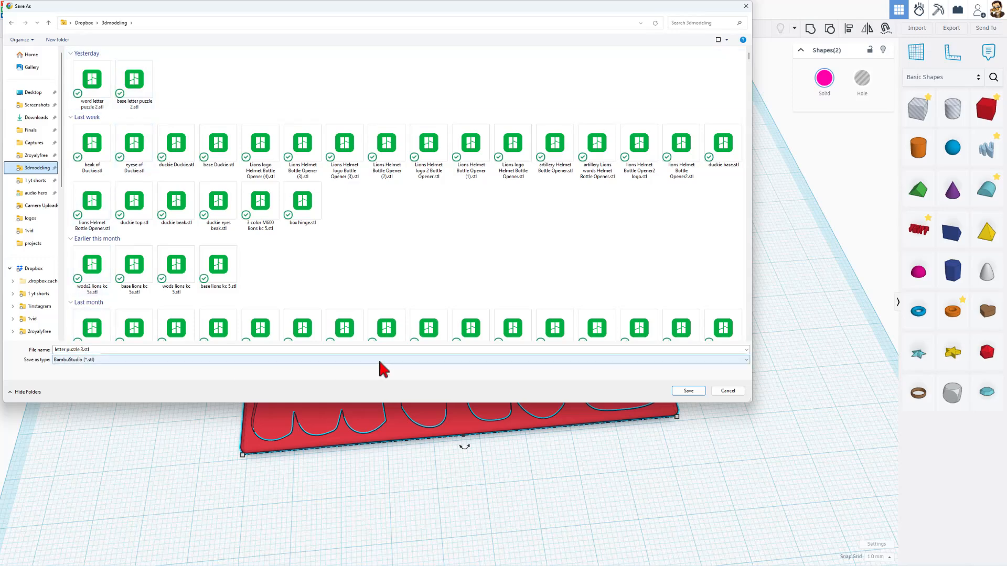
left_click(687, 390)
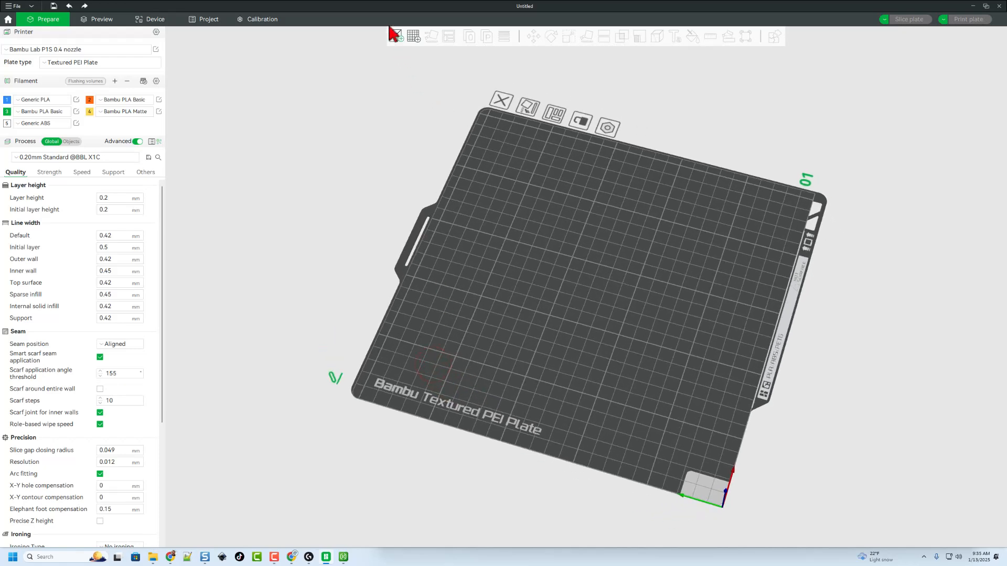
Step: Load letter puzzle 3.stl onto the plate, split it into objects and remove the base tray
left_click(393, 36)
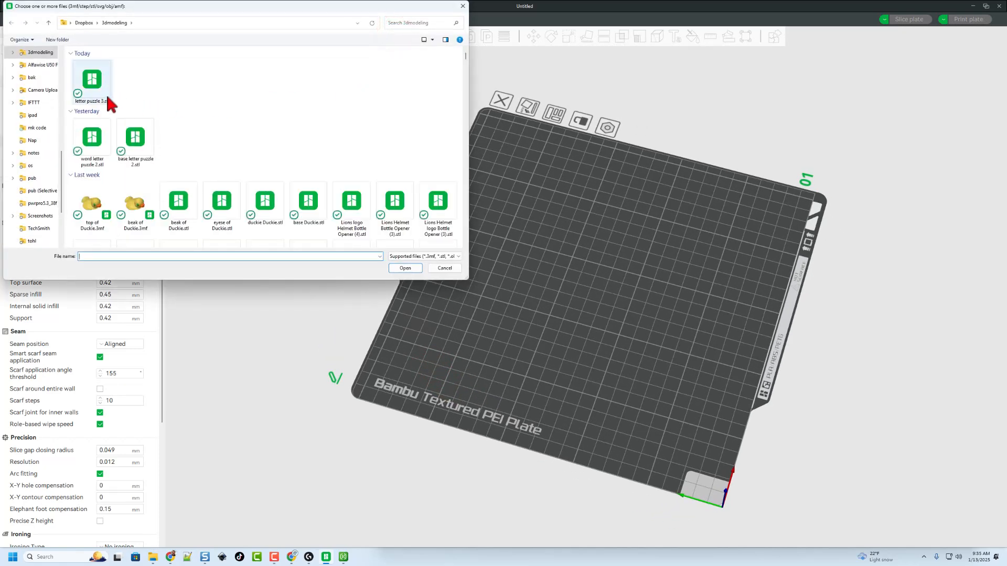
left_click(405, 268)
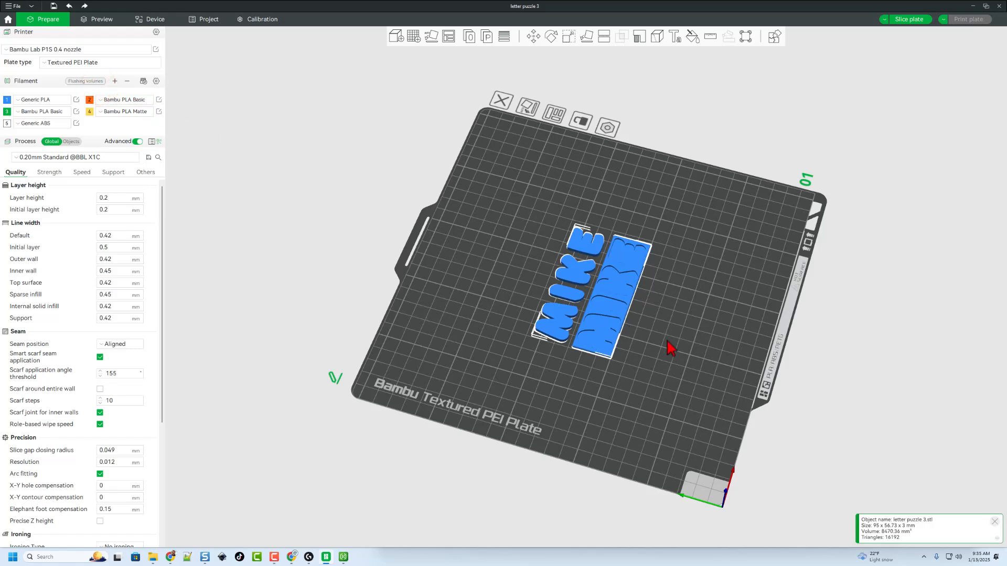
left_click_drag(670, 349, 639, 372)
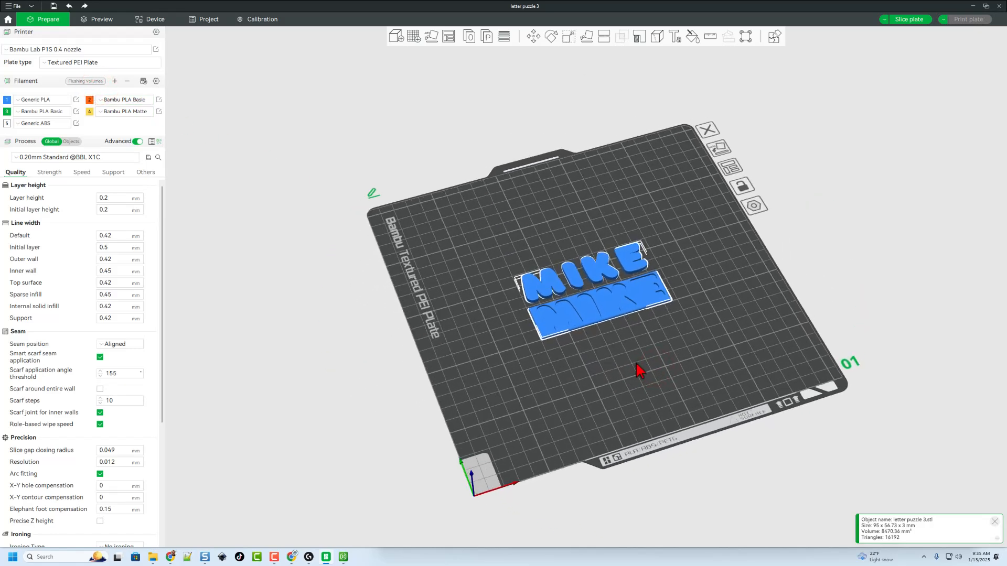
mouse_move(604, 323)
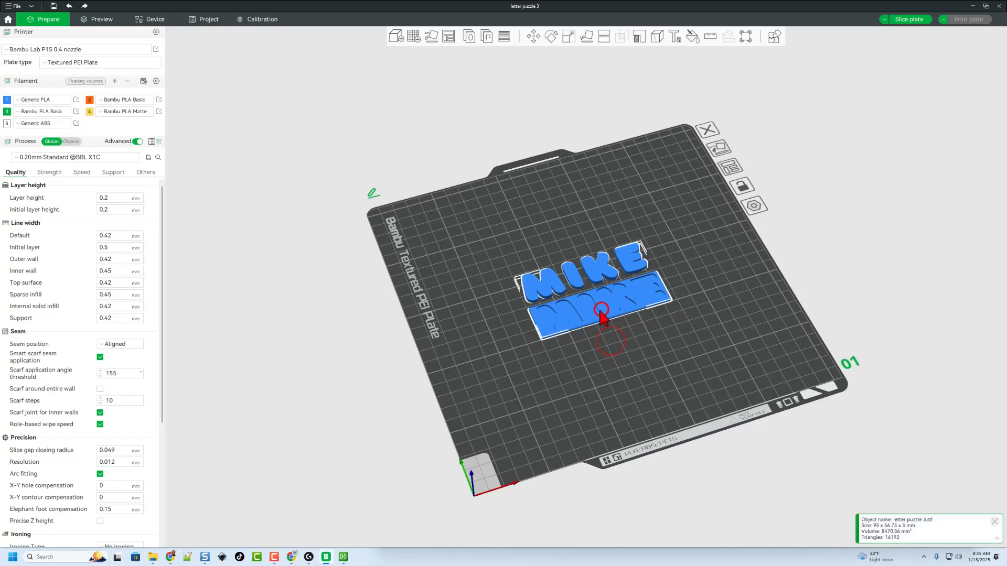
right_click(602, 319)
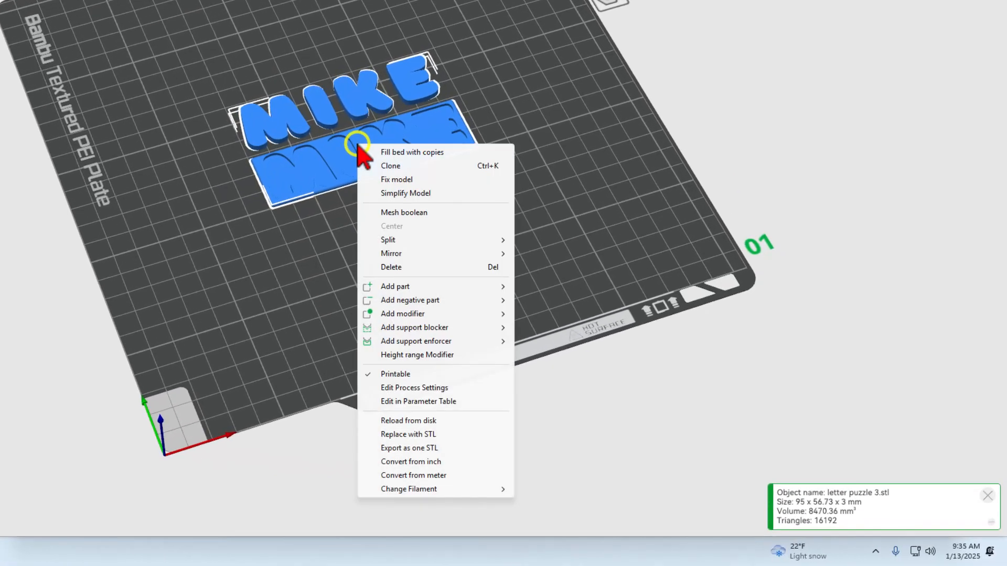
mouse_move(388, 239)
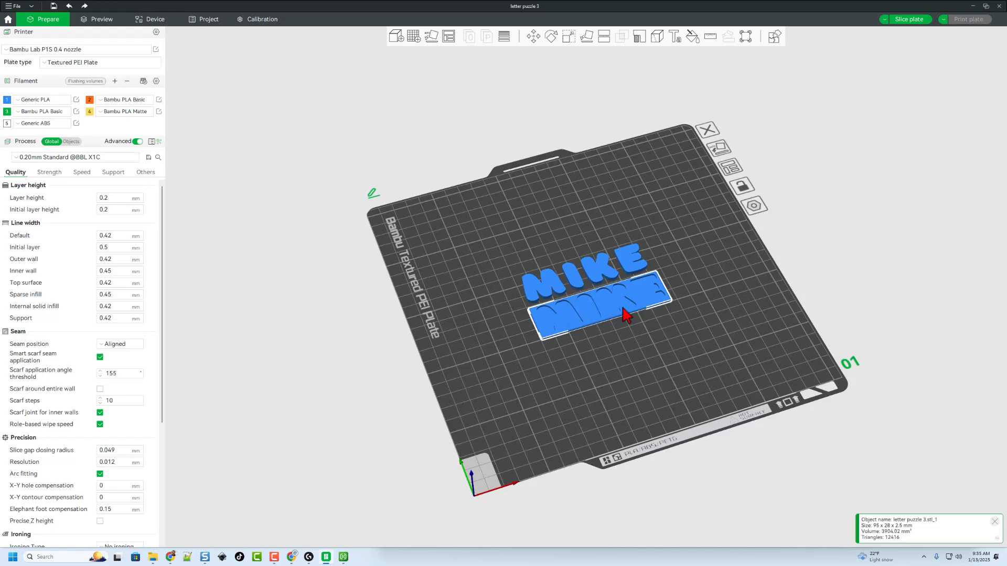
key("Delete")
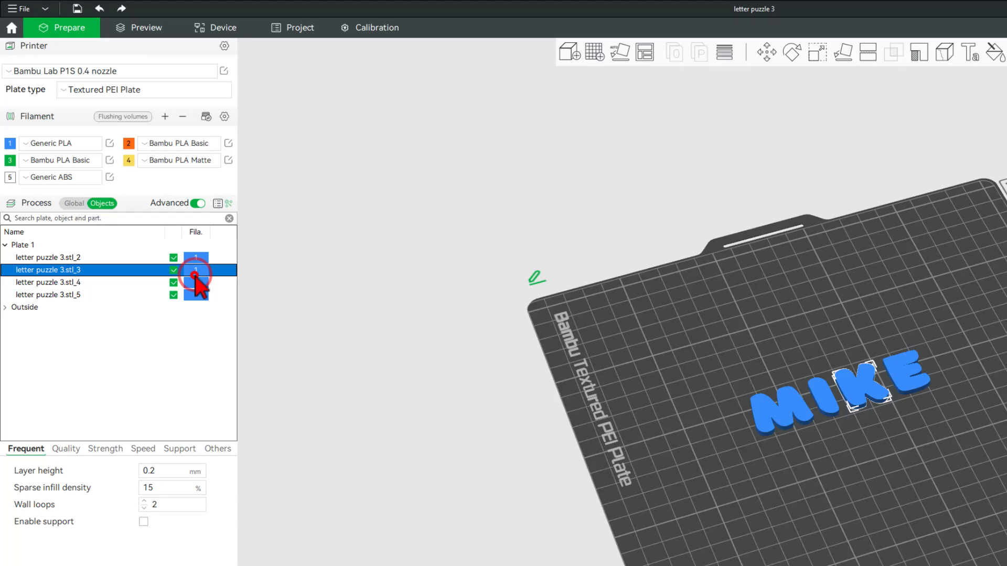
Step: Assign filaments 1–4 to M, I, K and E, and set Print sequence to By object
left_click(196, 270)
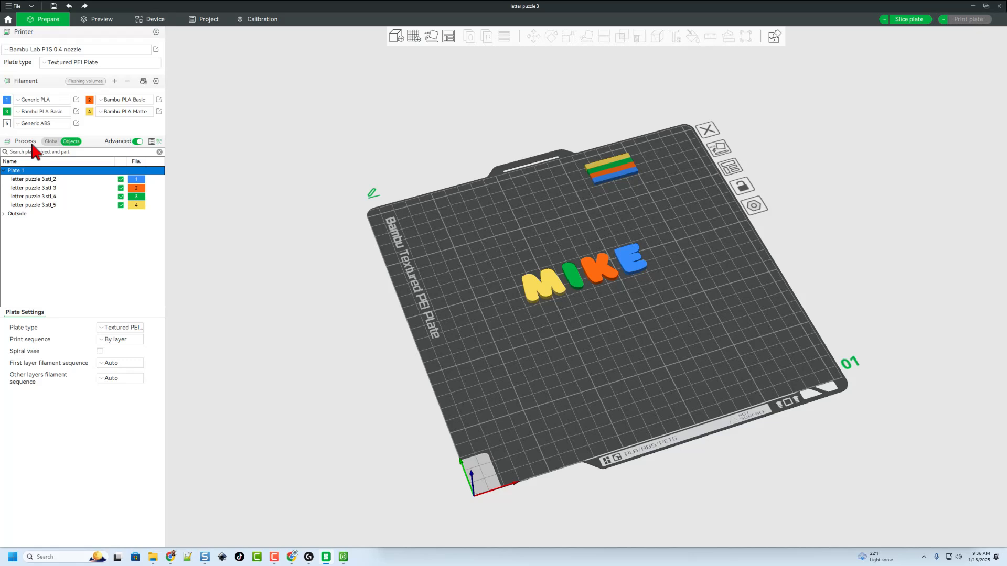
left_click(52, 141)
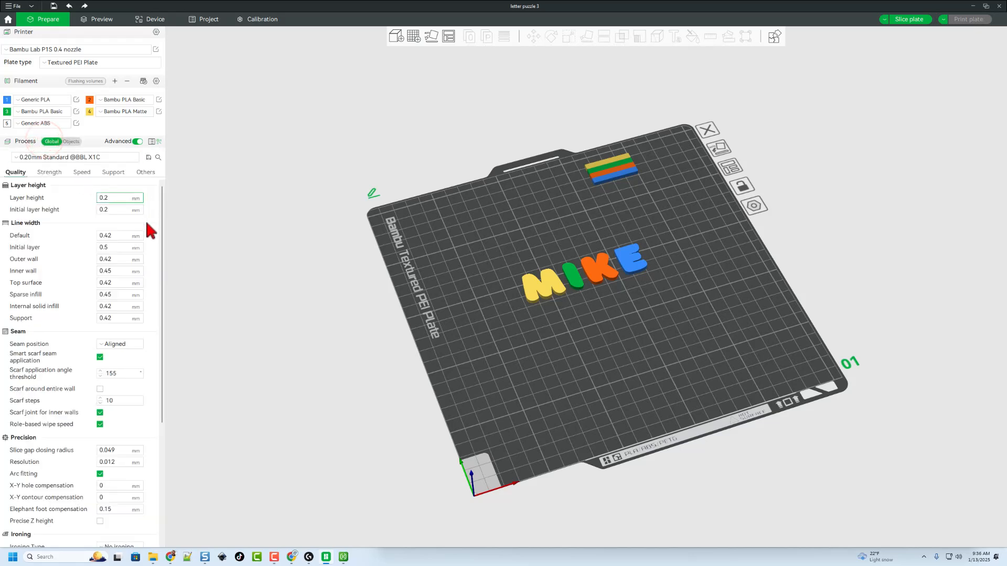
left_click(145, 171)
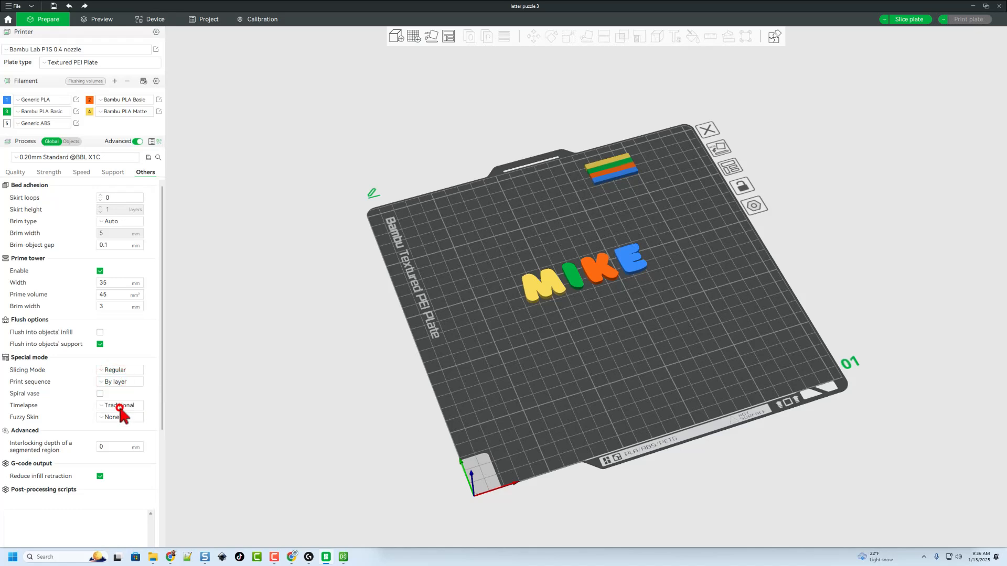
left_click(119, 381)
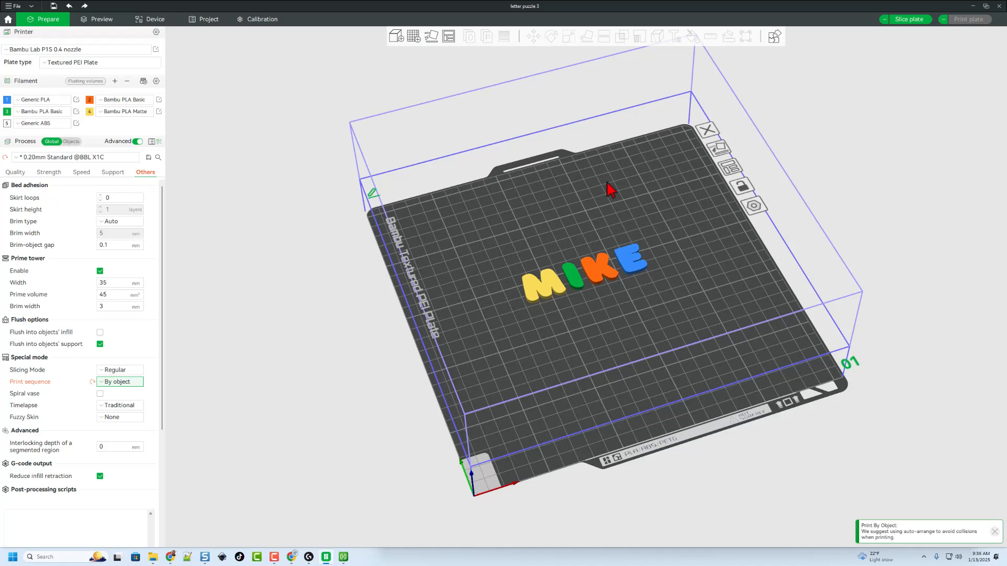
mouse_move(591, 331)
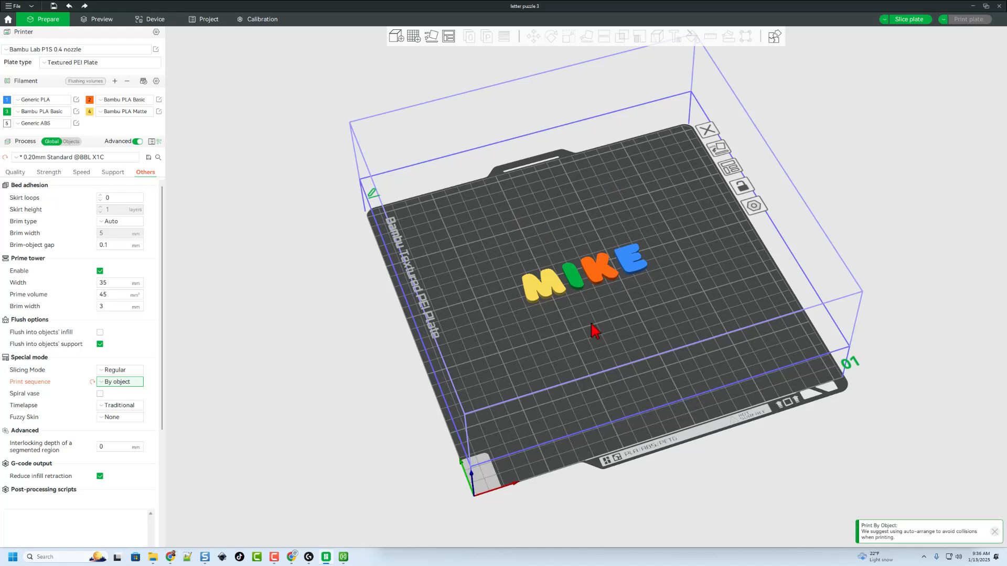
mouse_move(906, 29)
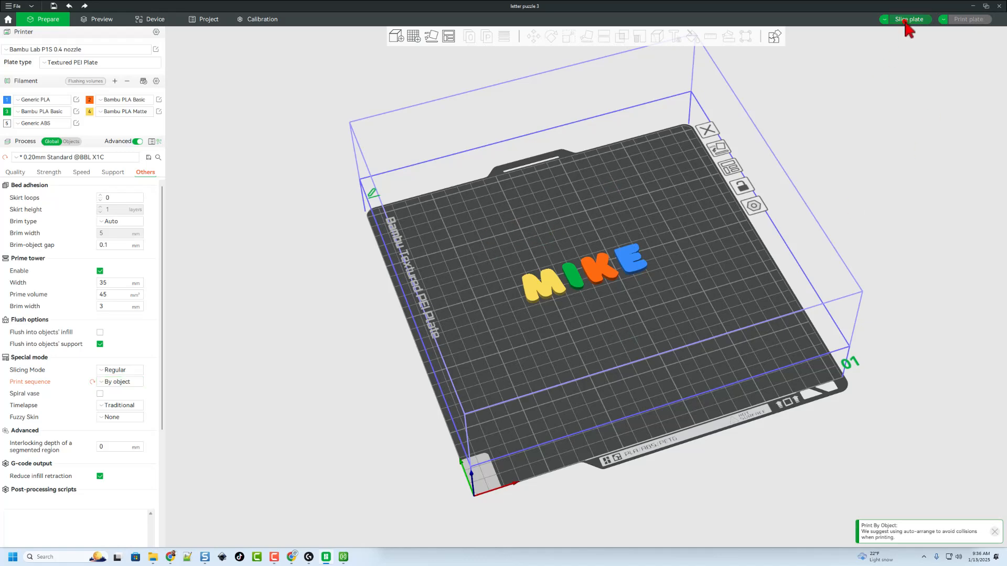
Step: Slice the plate (about 20m35s, 5.81 g) and send the print job to the printer
left_click(908, 19)
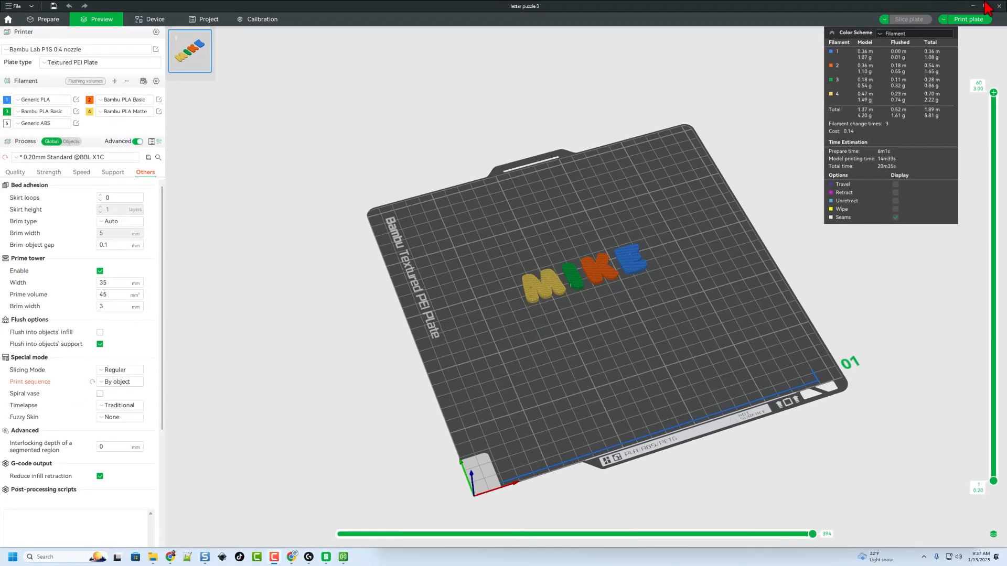
left_click(969, 19)
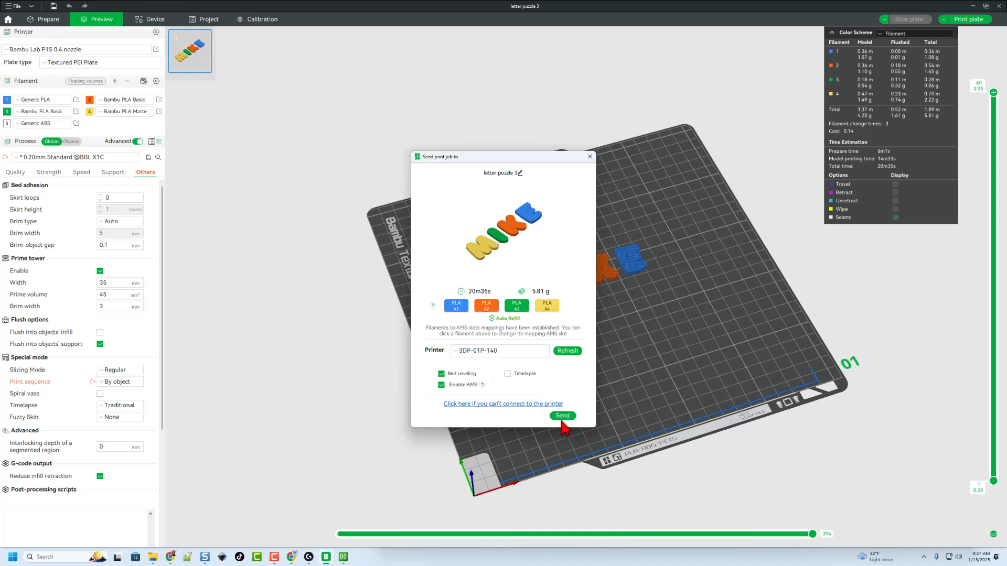
left_click(562, 415)
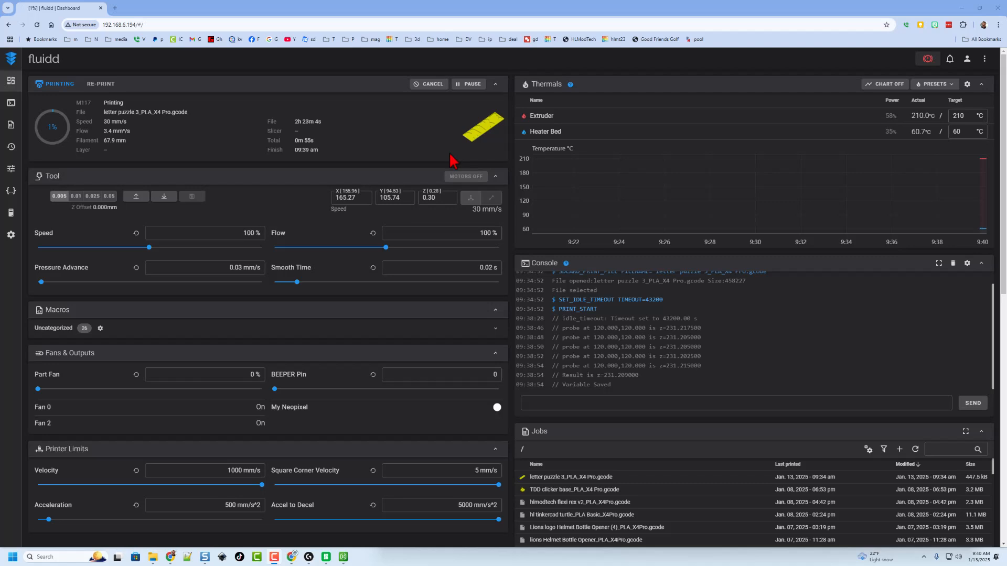
mouse_move(142, 158)
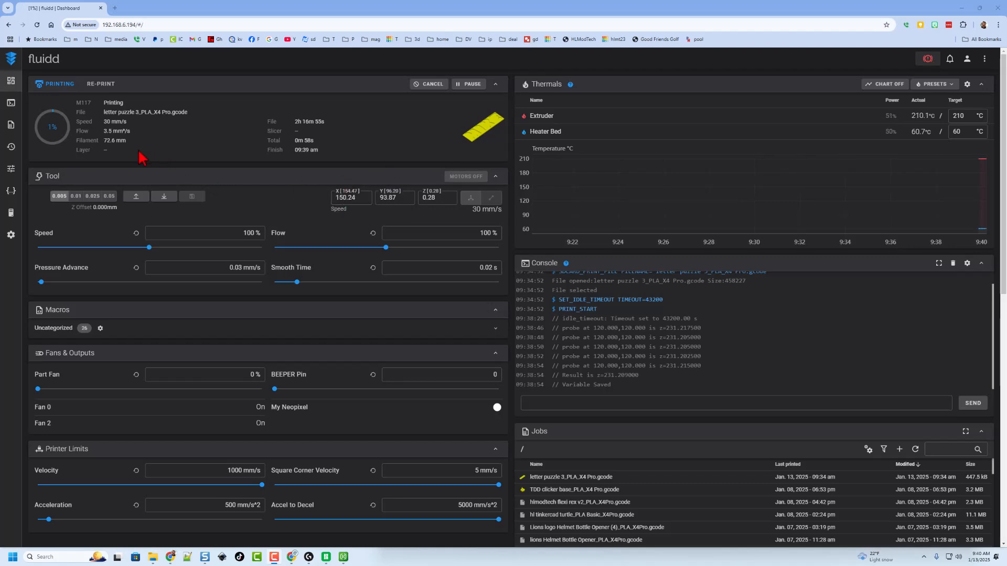